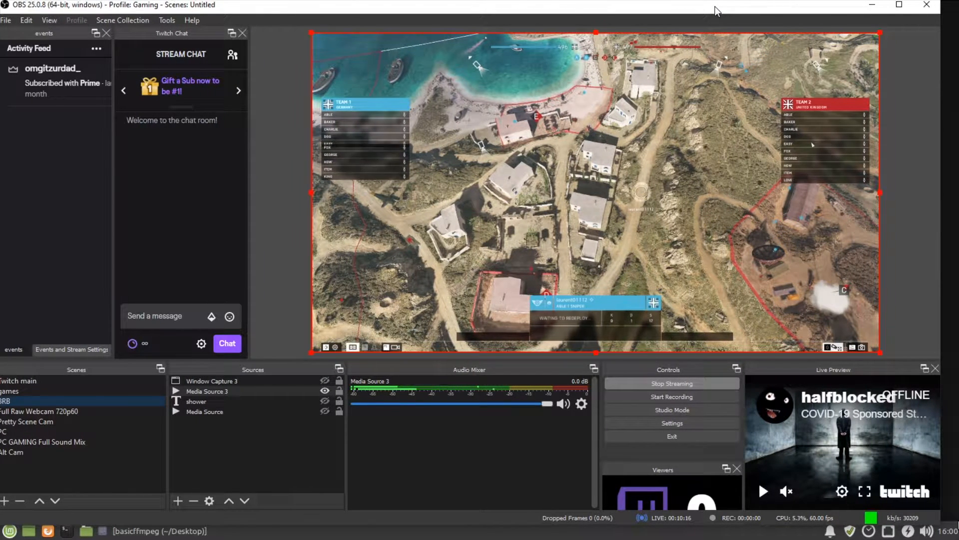
{"action": "mouse_move", "coordinate": [708, 88]}
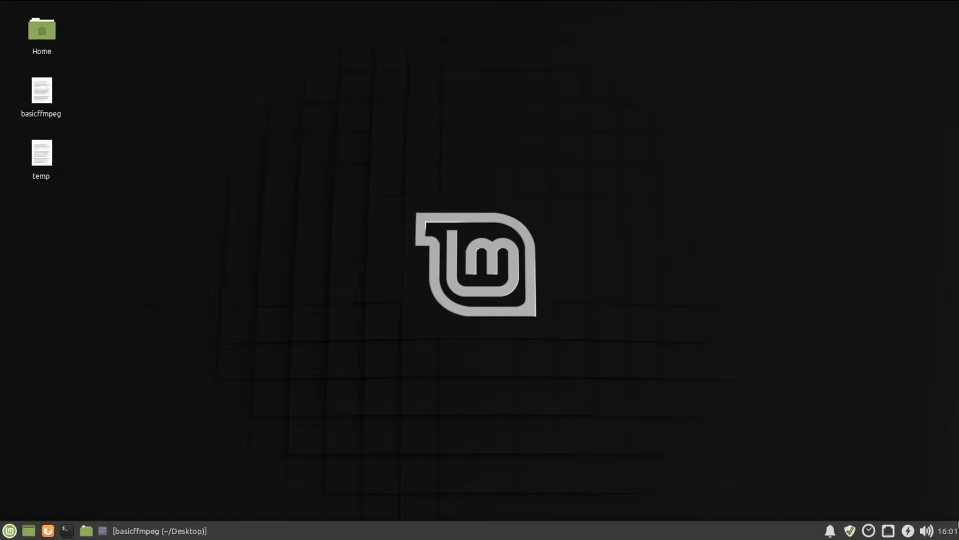
{"action": "mouse_move", "coordinate": [98, 468]}
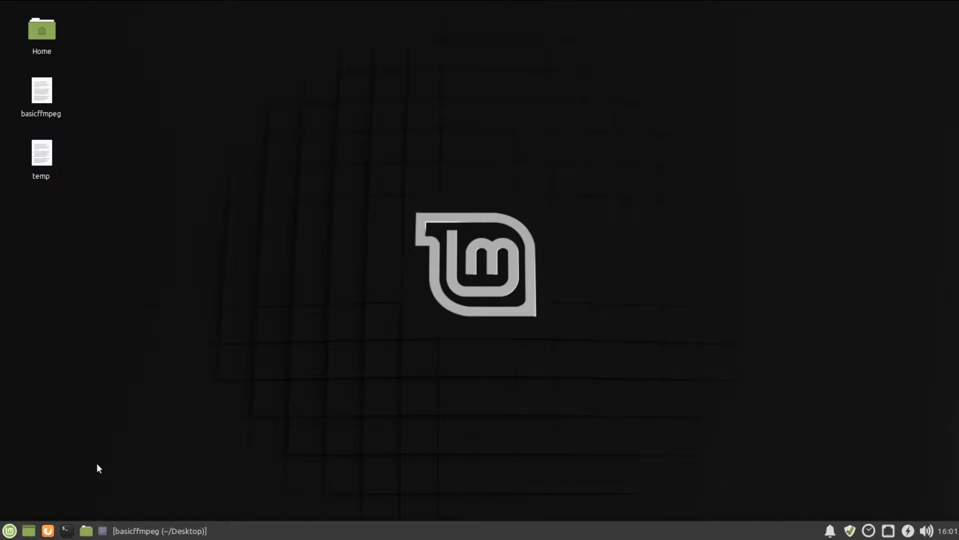
In a new terminal, list running Docker containers and copy container ID 497f2daf8121
{"action": "left_click", "coordinate": [66, 529]}
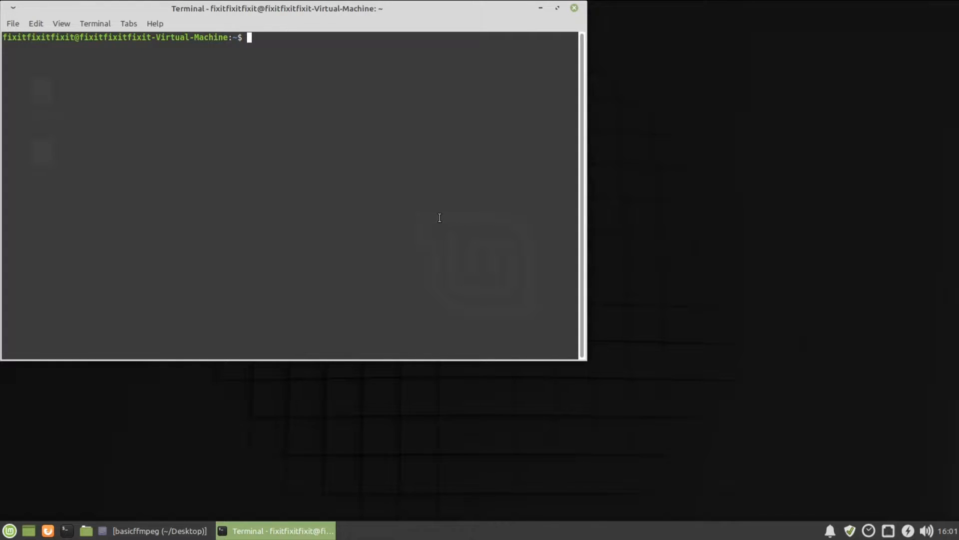
{"action": "type", "text": "docker cont"}
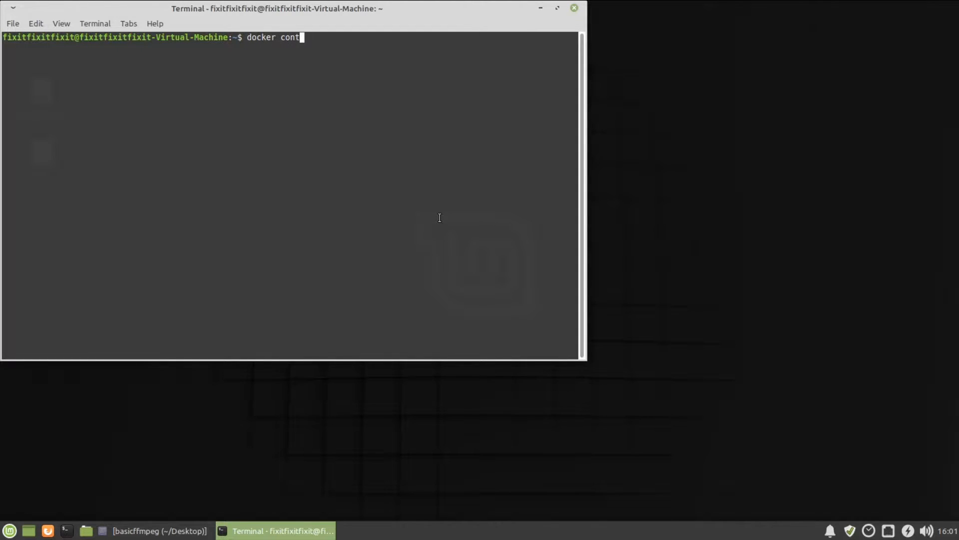
{"action": "key", "text": "Return"}
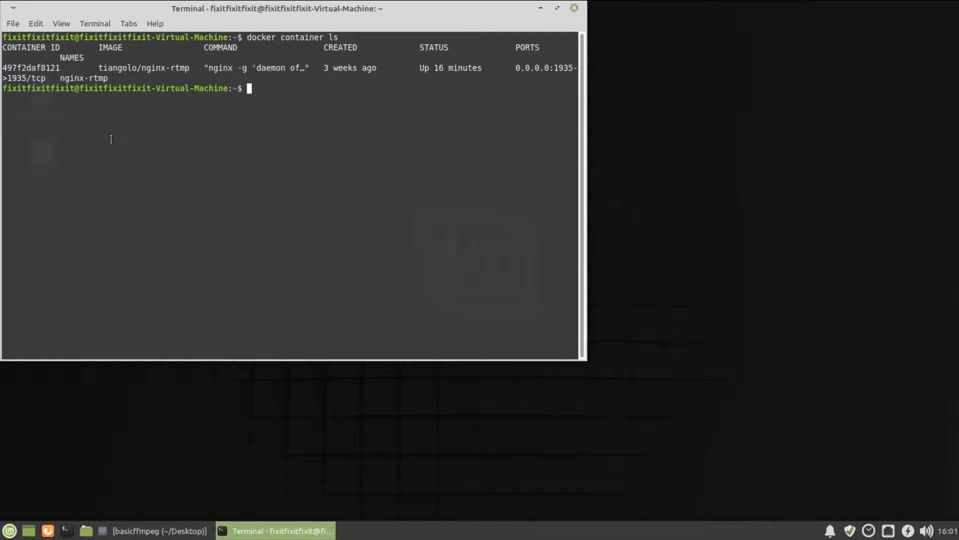
{"action": "double_click", "coordinate": [31, 68]}
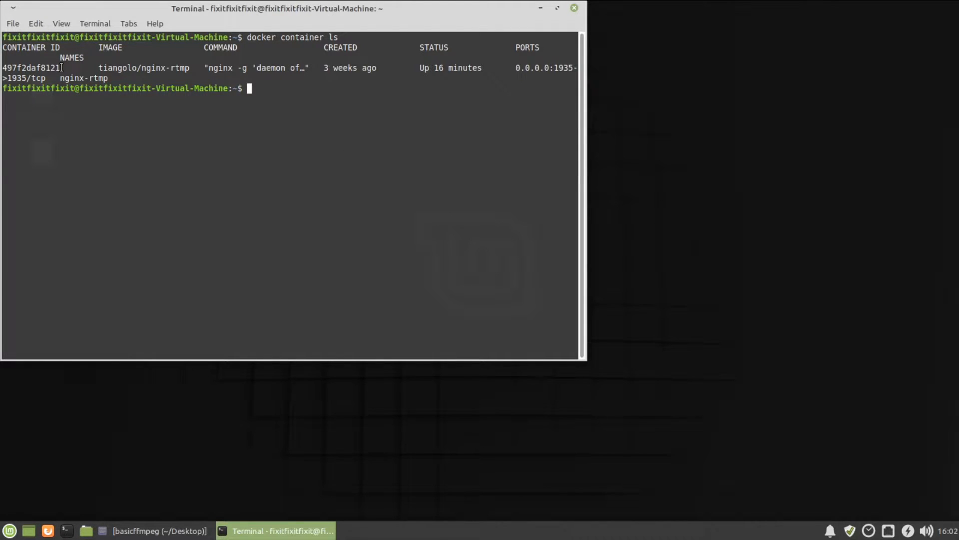
{"action": "double_click", "coordinate": [31, 67]}
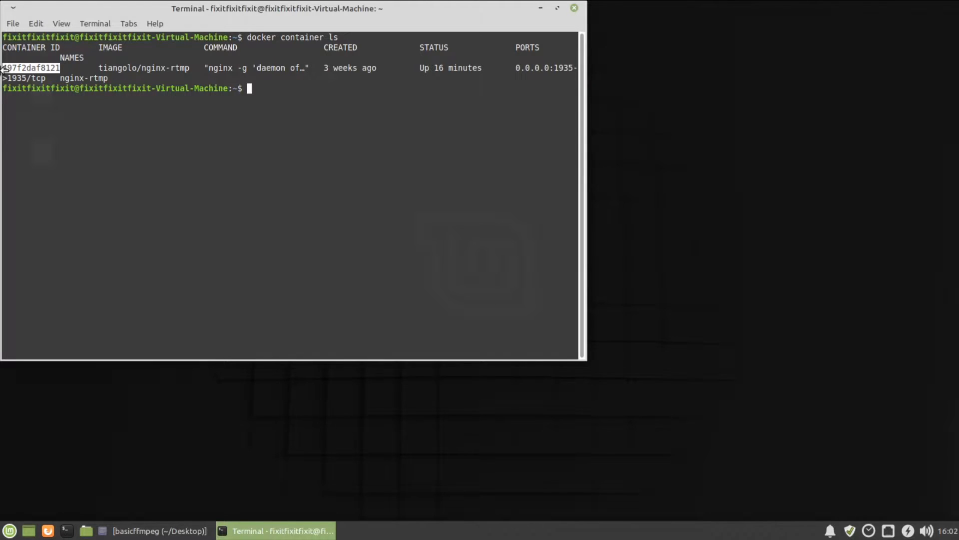
{"action": "mouse_move", "coordinate": [115, 109]}
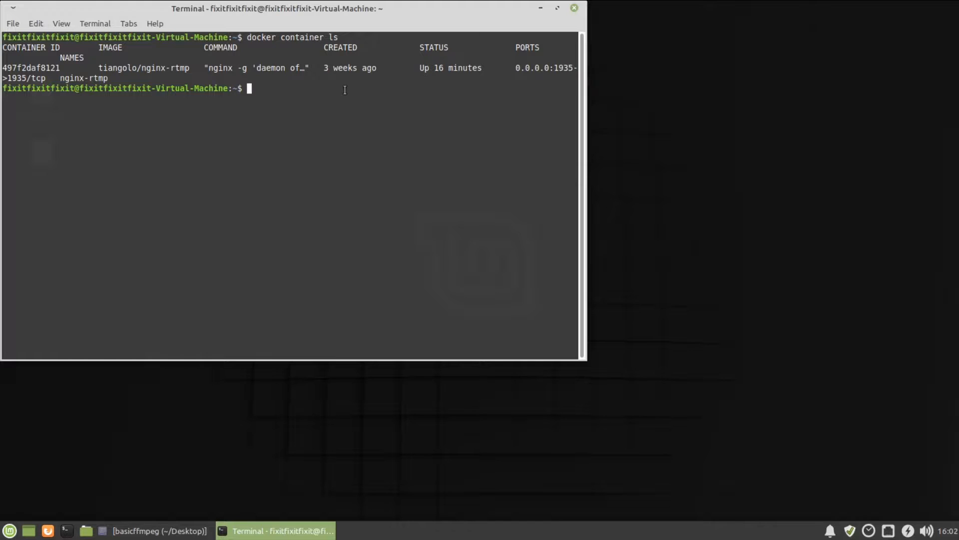
Open an interactive bash shell in container 497f2daf8121 with docker exec -it
{"action": "type", "text": "doc"}
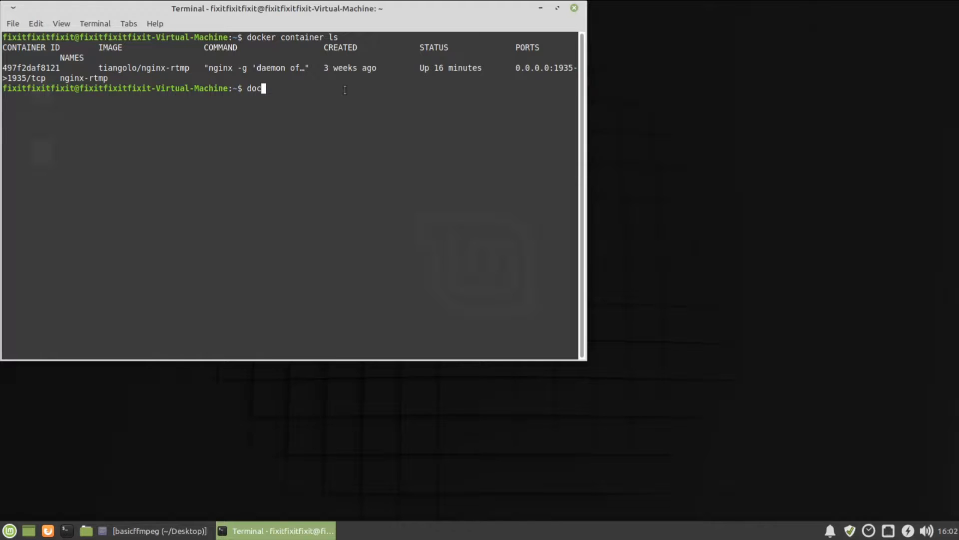
{"action": "type", "text": "ker exec -"}
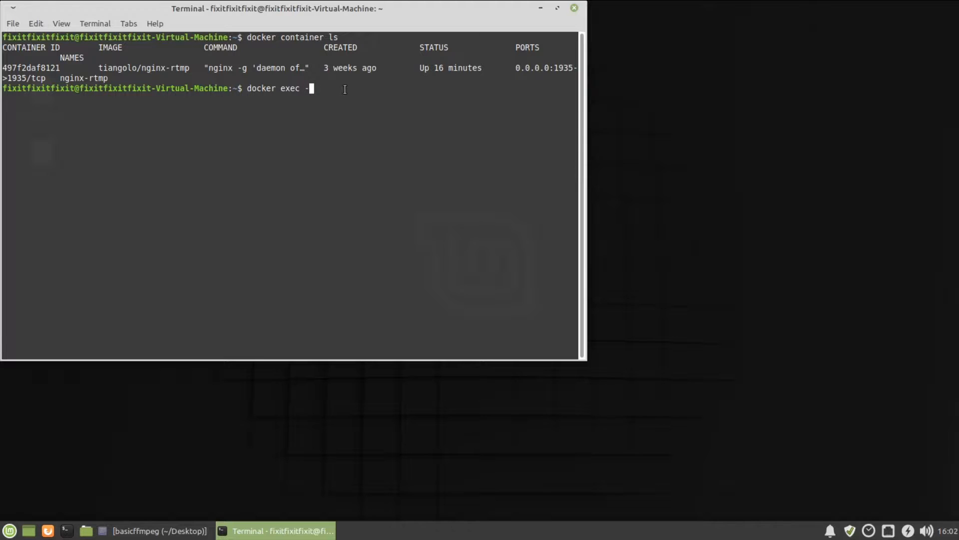
{"action": "type", "text": "it"}
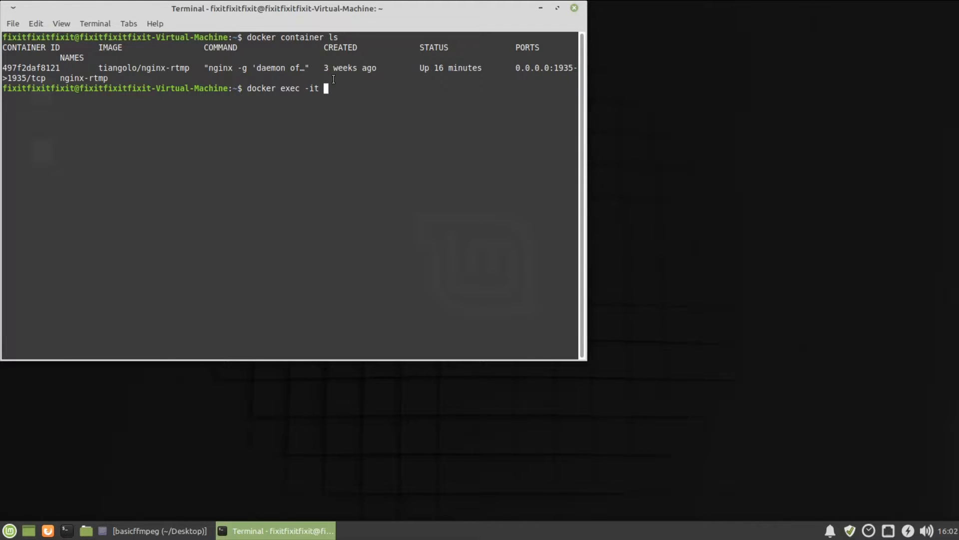
{"action": "type", "text": "497f2daf8121"}
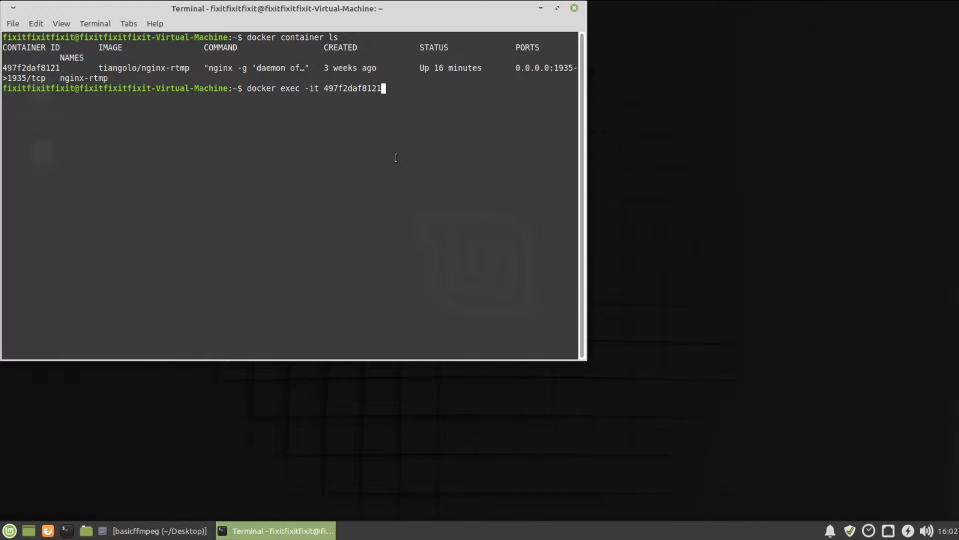
{"action": "type", "text": "bash"}
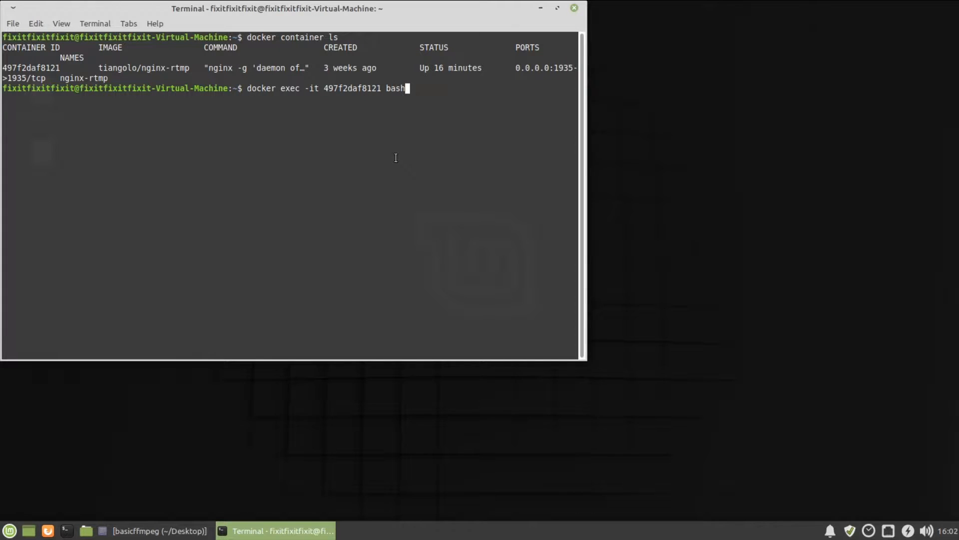
{"action": "key", "text": "Return"}
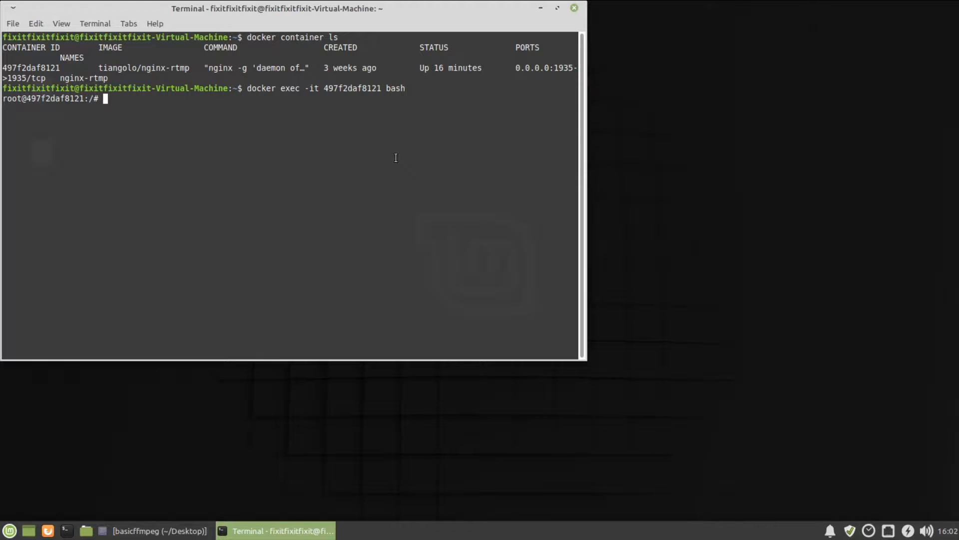
{"action": "mouse_move", "coordinate": [315, 127]}
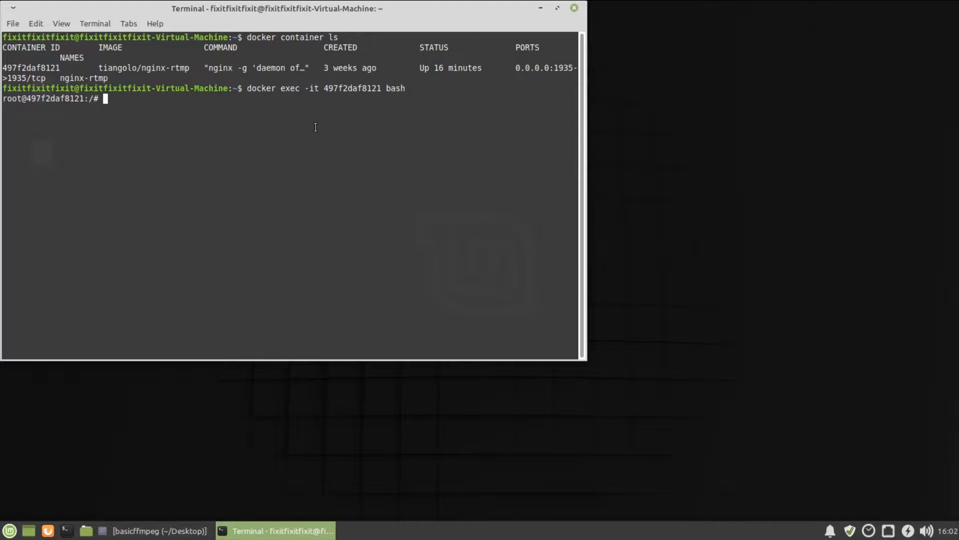
Install ffmpeg with apt, confirm with y, and run ffmpeg to show version 3.2.14
{"action": "type", "text": "apt install"}
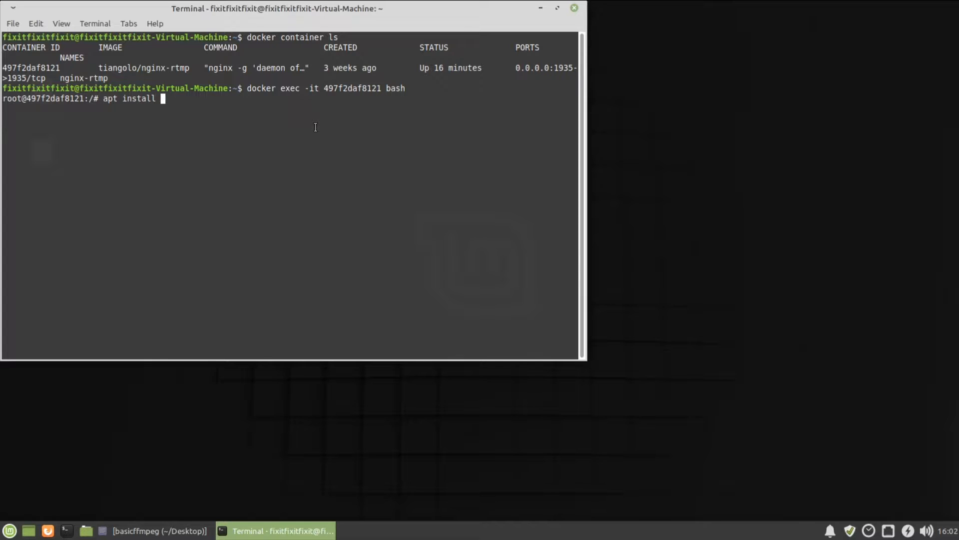
{"action": "type", "text": "ffm"}
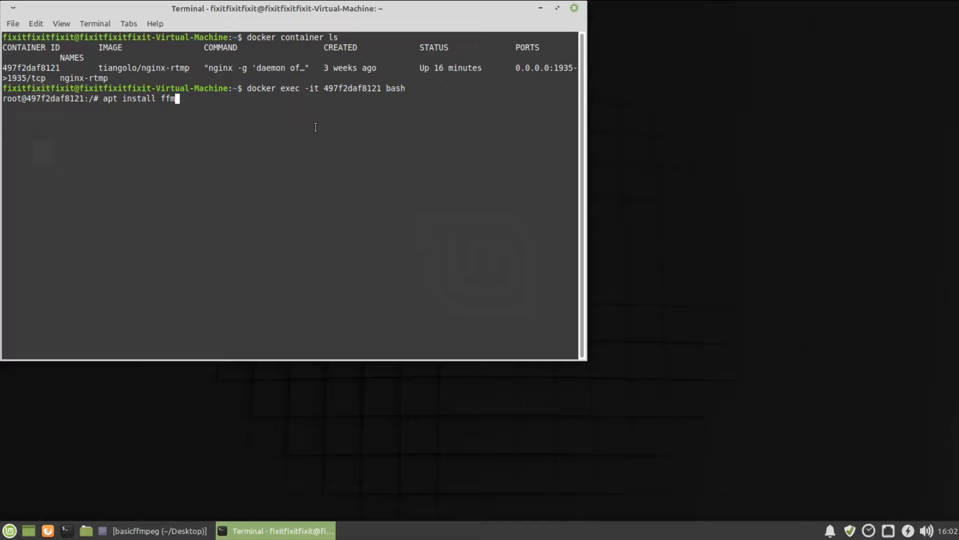
{"action": "key", "text": "Return"}
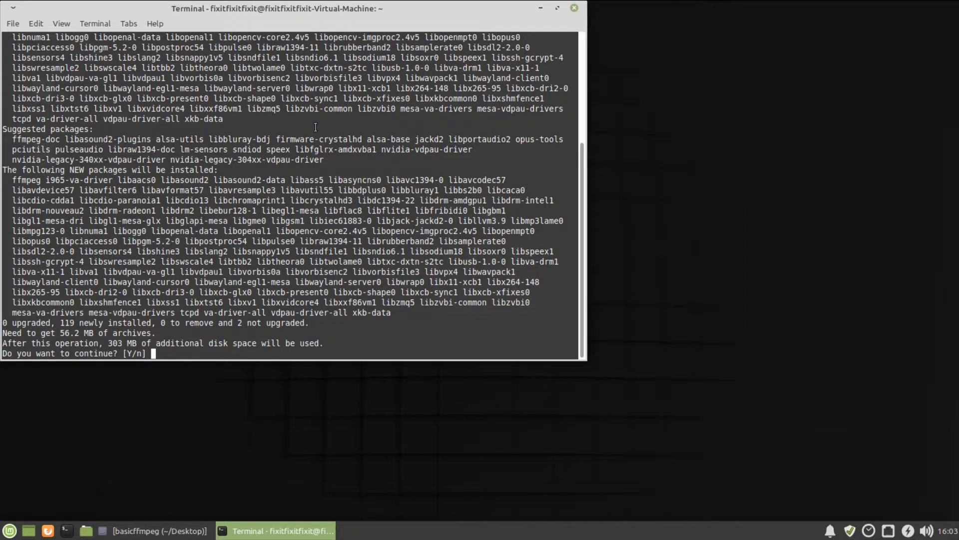
{"action": "type", "text": "y"}
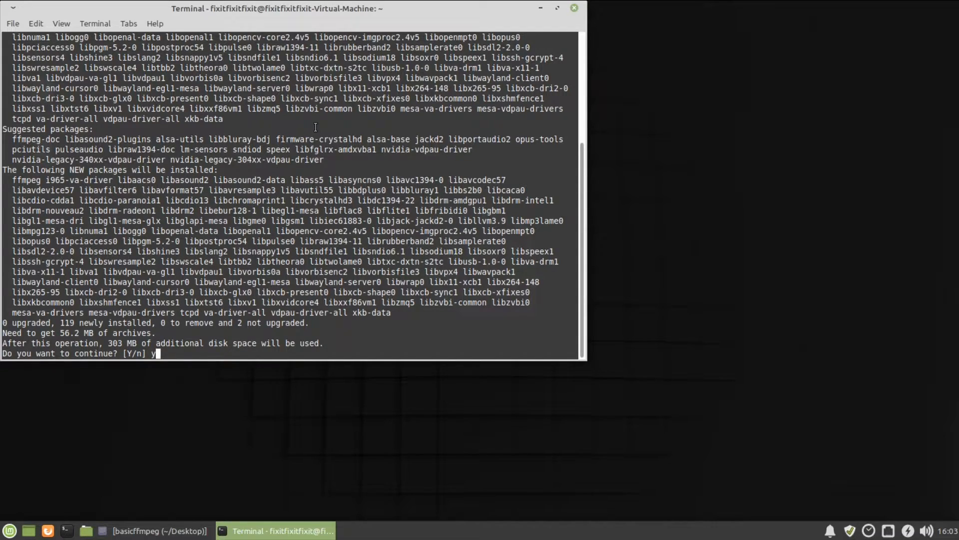
{"action": "key", "text": "Return"}
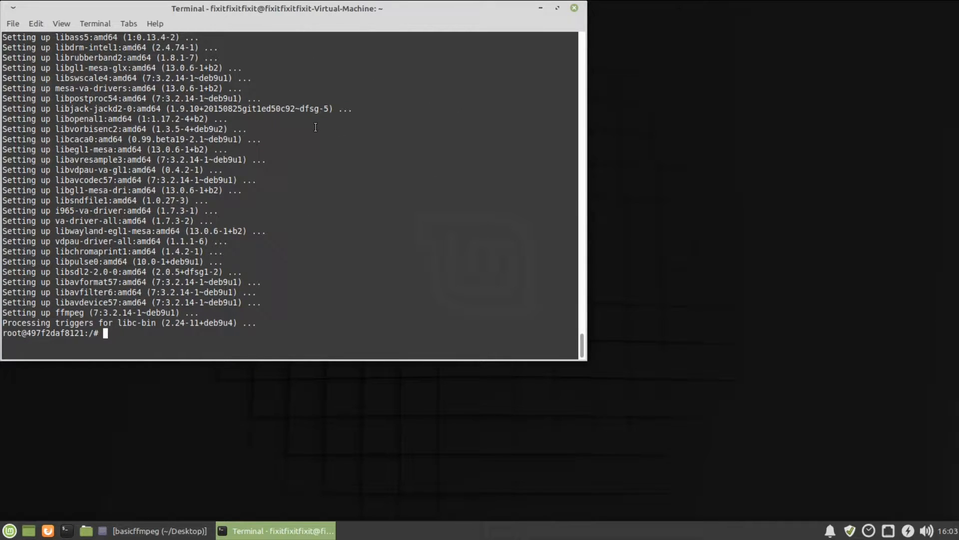
{"action": "type", "text": "ffmpeg"}
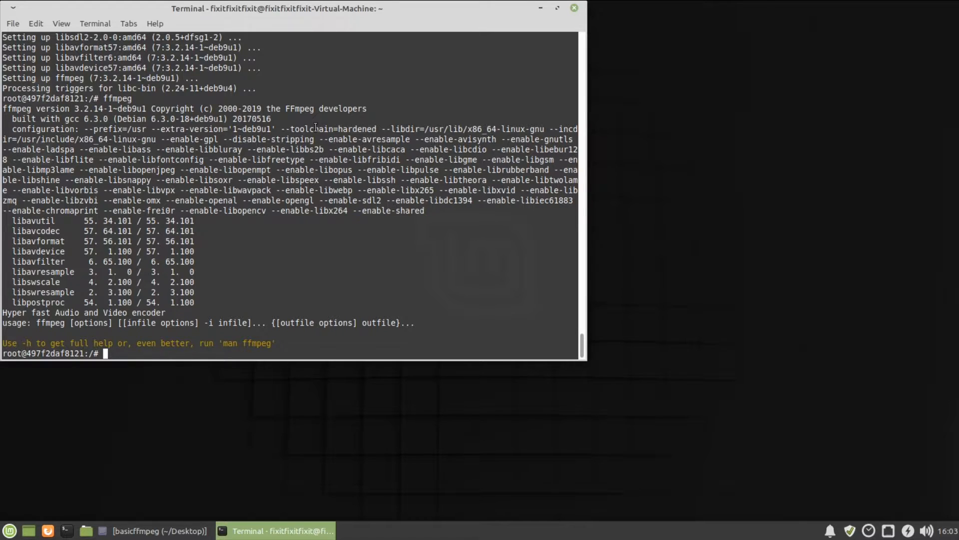
Edit /etc/nginx/nginx.conf in nano
{"action": "type", "text": "nano"}
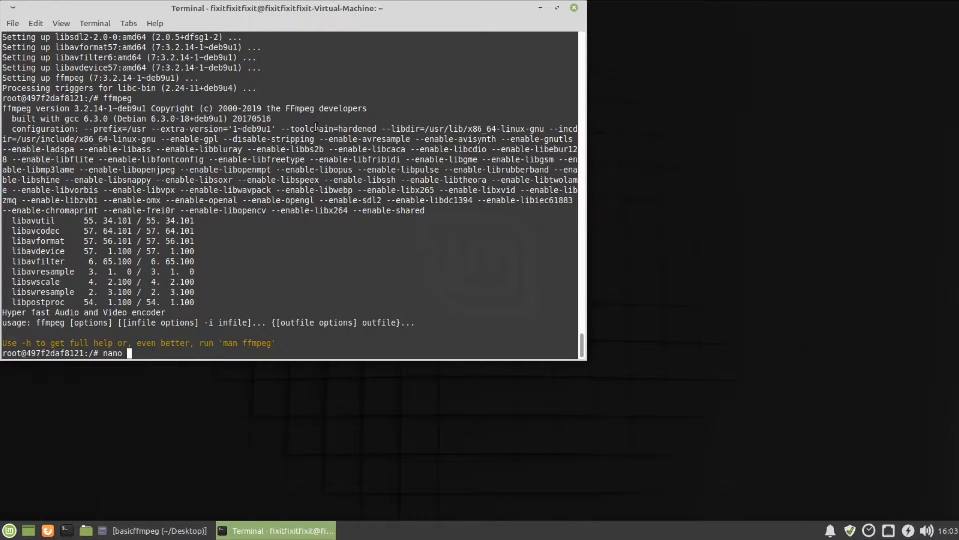
{"action": "type", "text": "/;"}
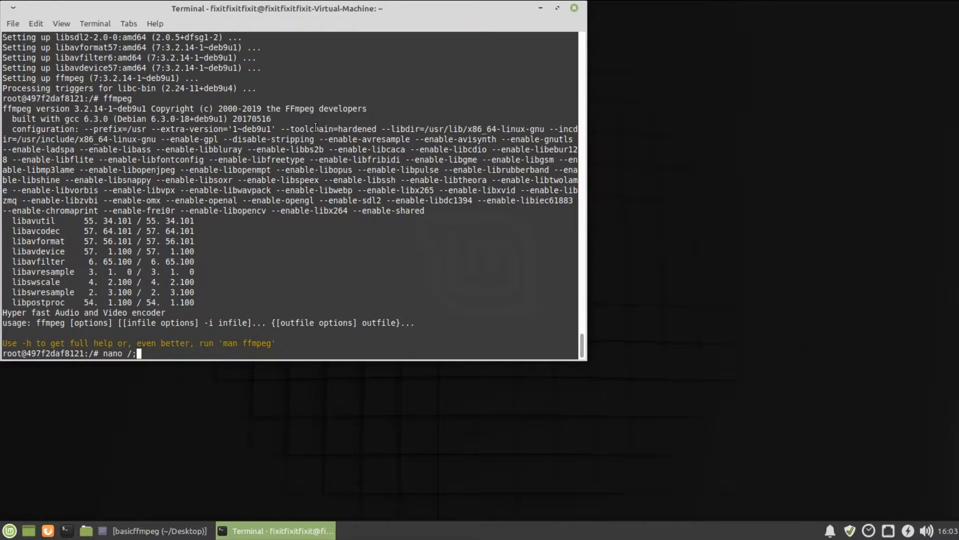
{"action": "type", "text": "etc"}
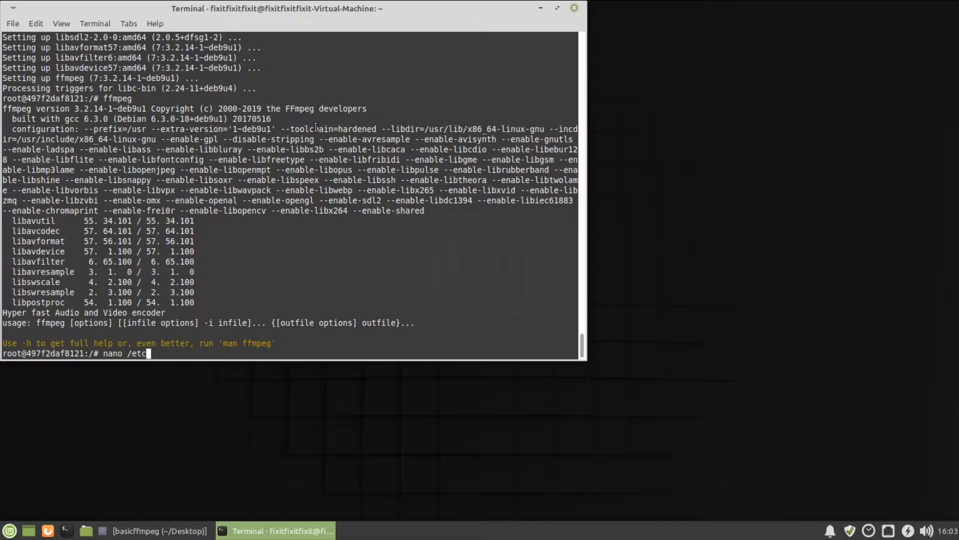
{"action": "type", "text": "nginx"}
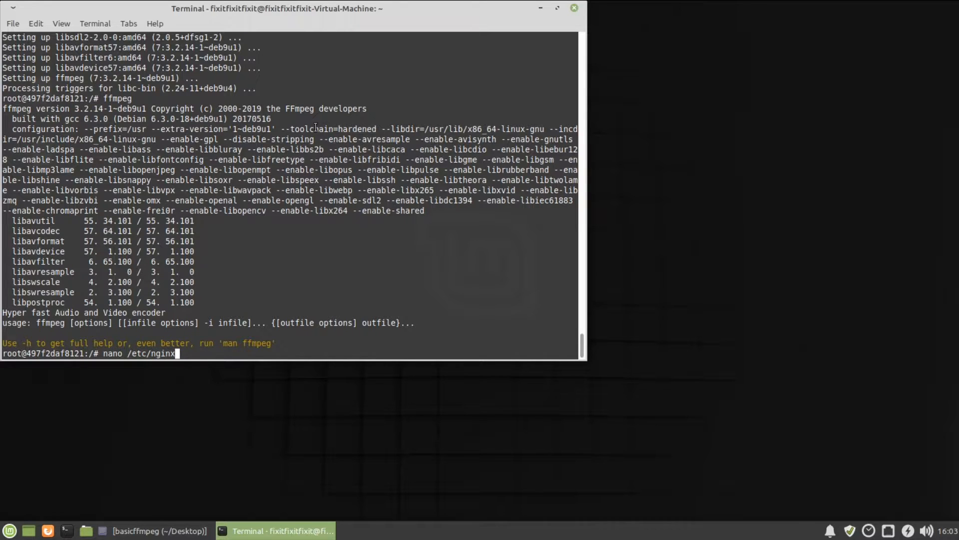
{"action": "type", "text": "nginx.c"}
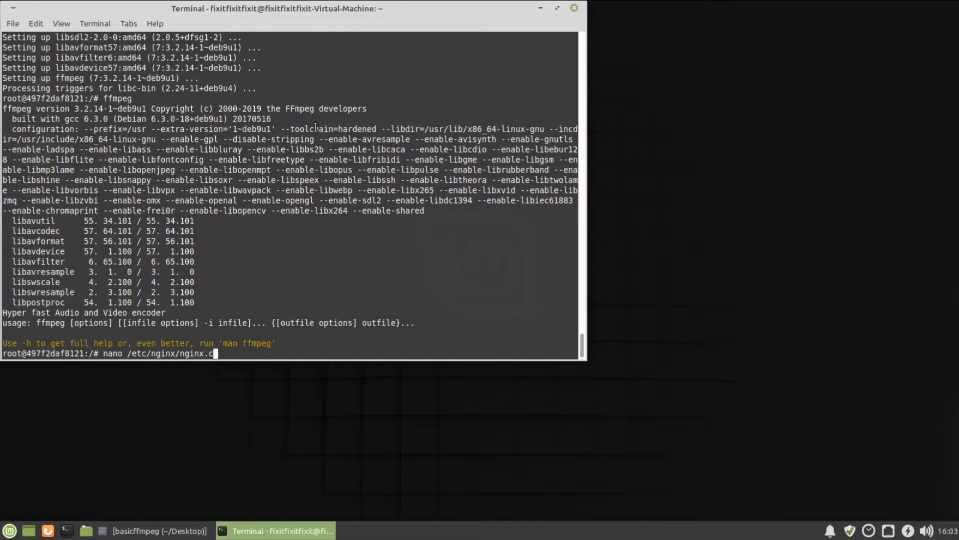
{"action": "key", "text": "Return"}
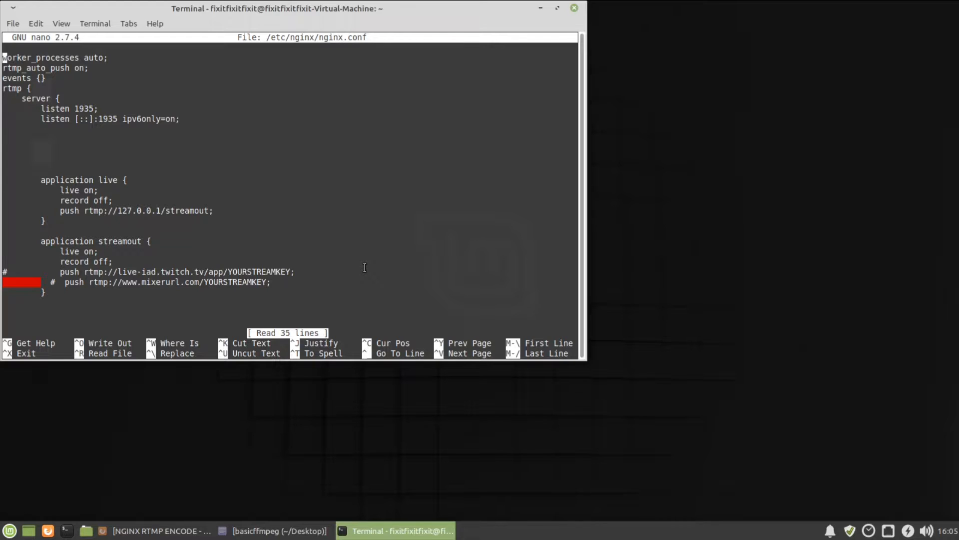
{"action": "mouse_move", "coordinate": [156, 190]}
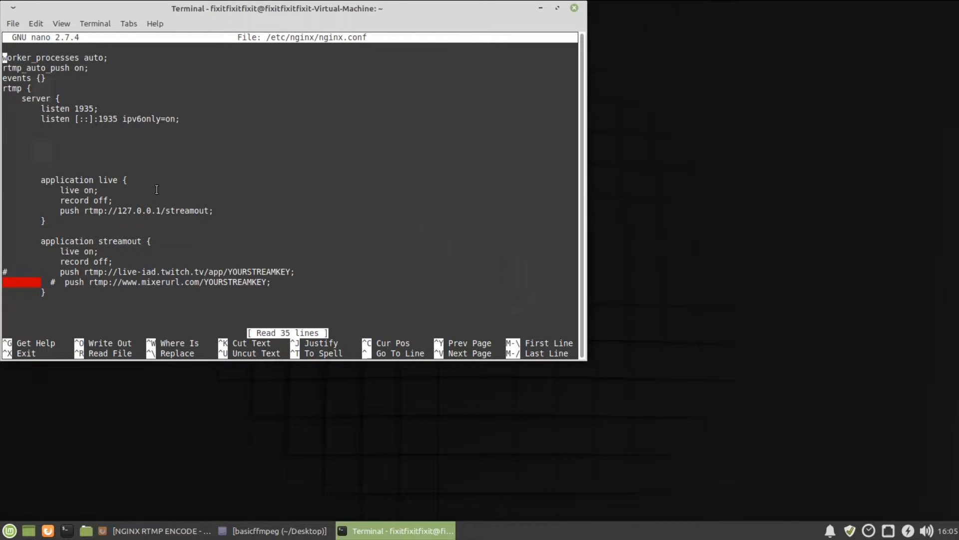
{"action": "mouse_move", "coordinate": [535, 205]}
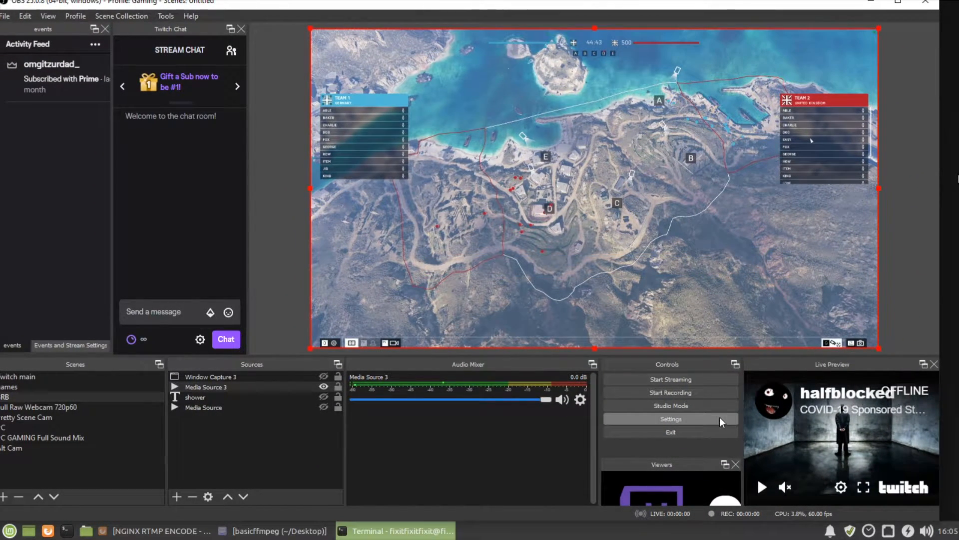
Check OBS's streaming output settings: 30000 Kbps CBR with the NVENC encoder
{"action": "left_click", "coordinate": [670, 419]}
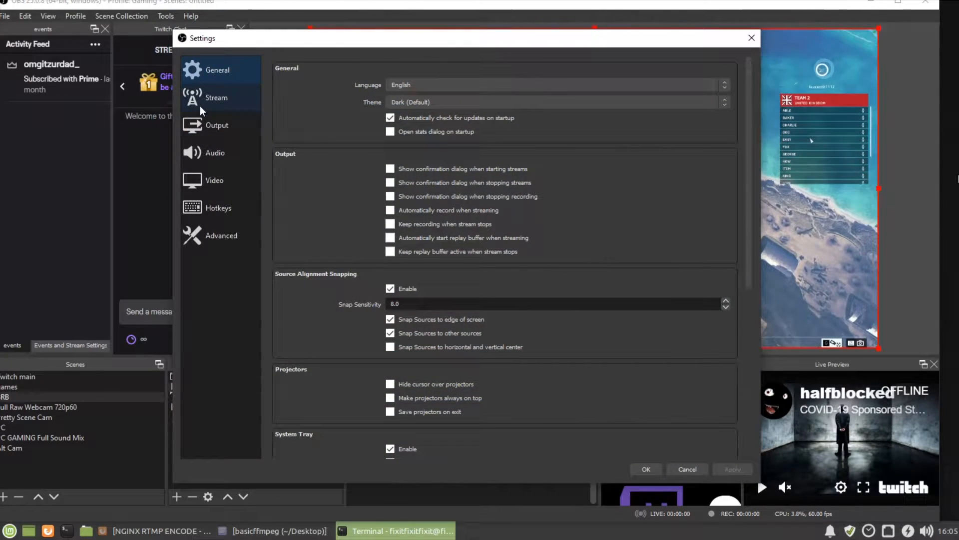
{"action": "left_click", "coordinate": [217, 125]}
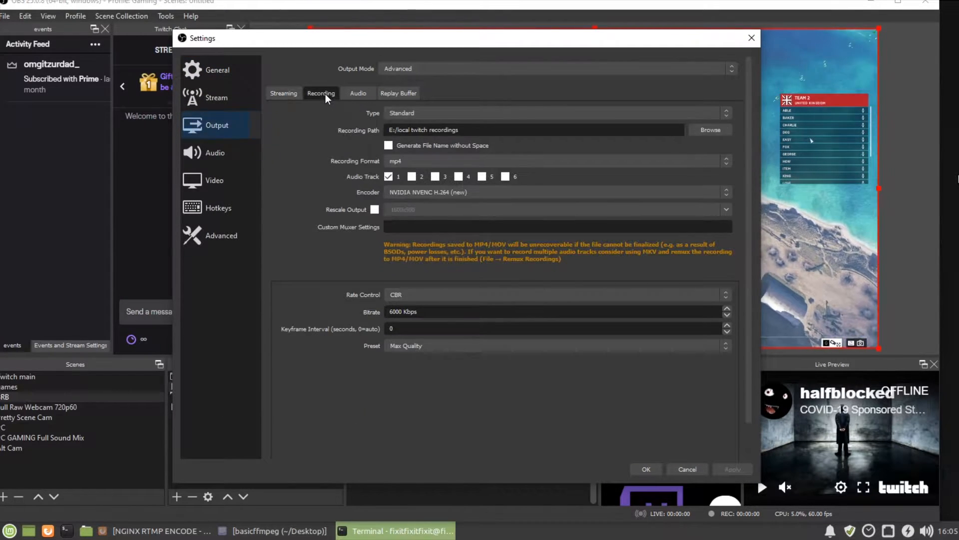
{"action": "left_click", "coordinate": [284, 93]}
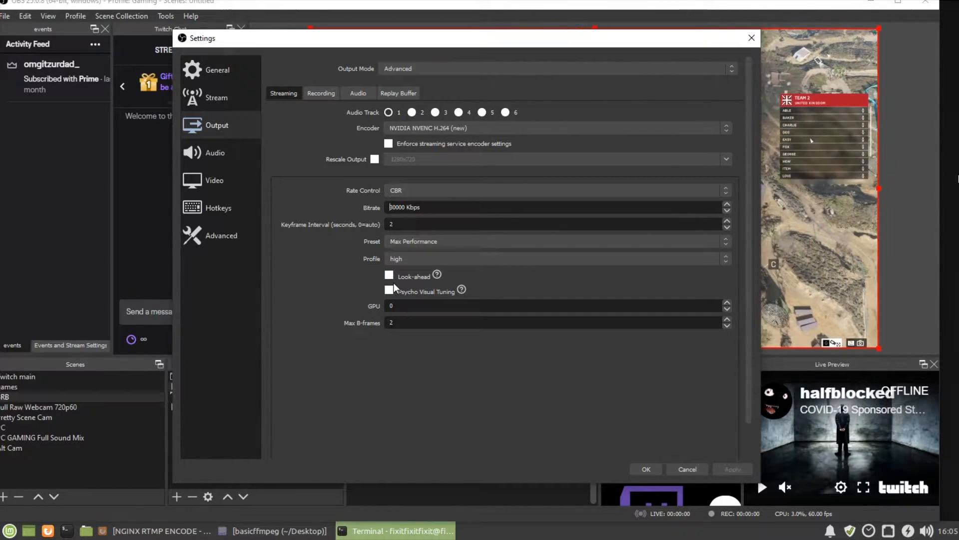
{"action": "mouse_move", "coordinate": [483, 174]}
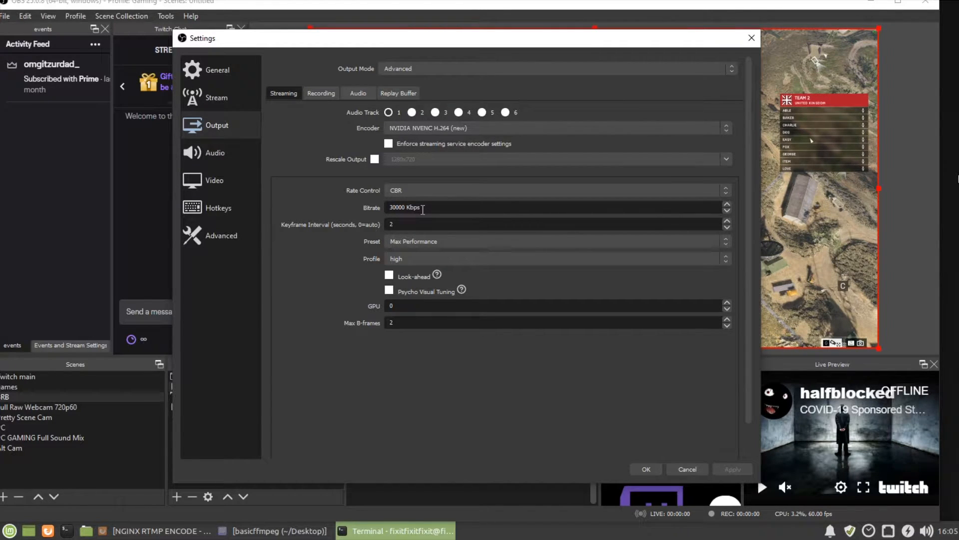
{"action": "mouse_move", "coordinate": [592, 309]}
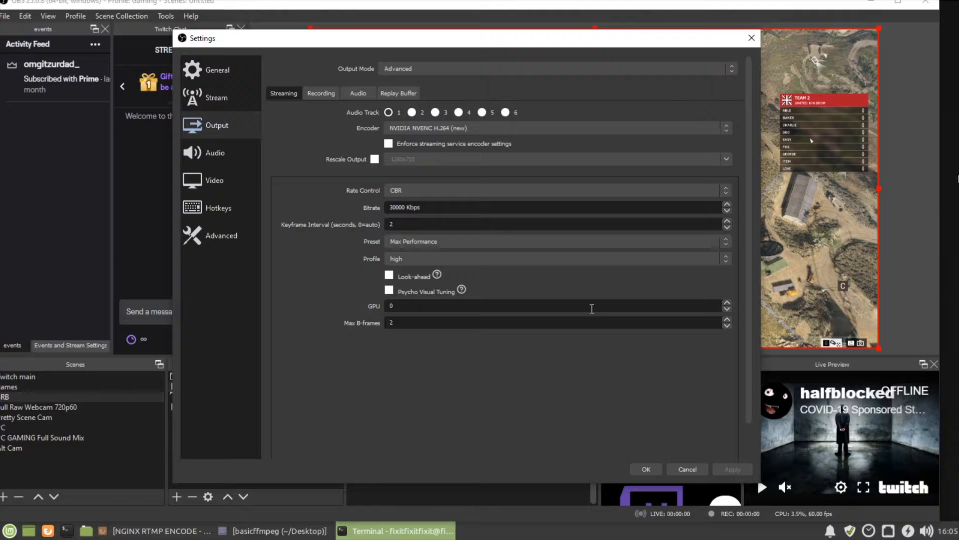
{"action": "mouse_move", "coordinate": [610, 347]}
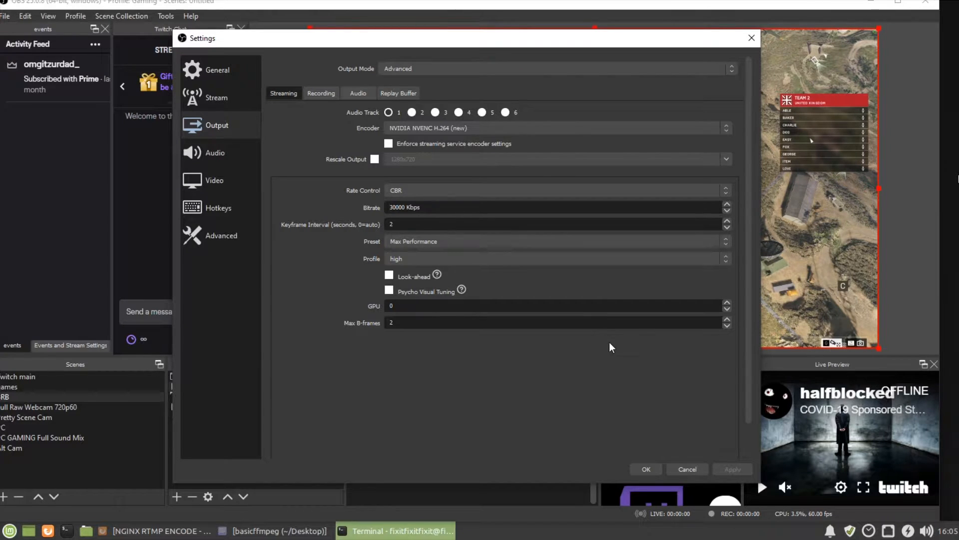
{"action": "left_click", "coordinate": [396, 530]}
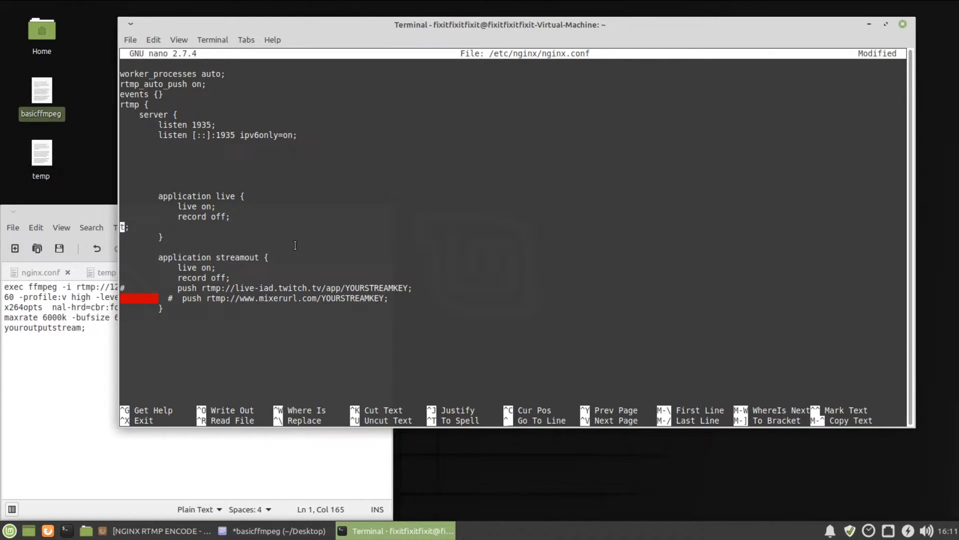
{"action": "left_click", "coordinate": [156, 530]}
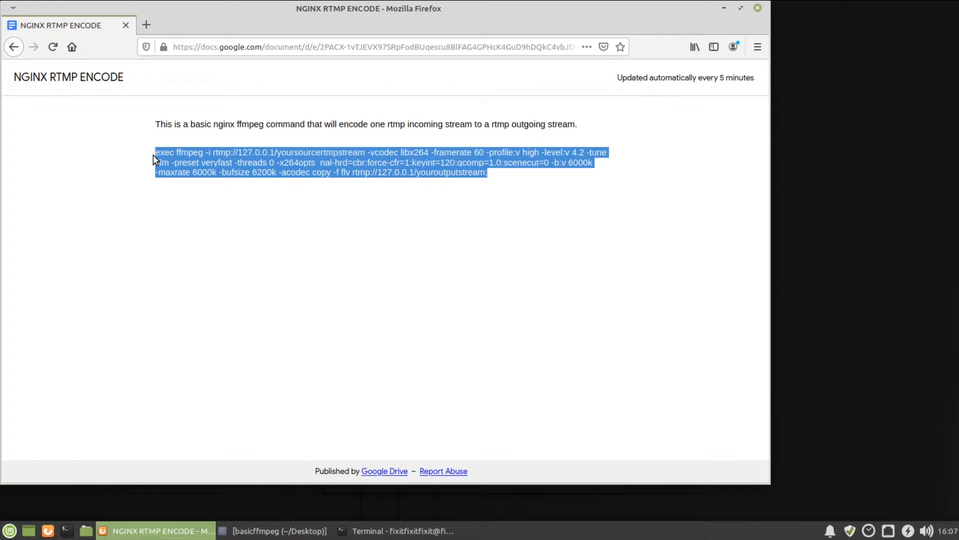
{"action": "mouse_move", "coordinate": [157, 137]}
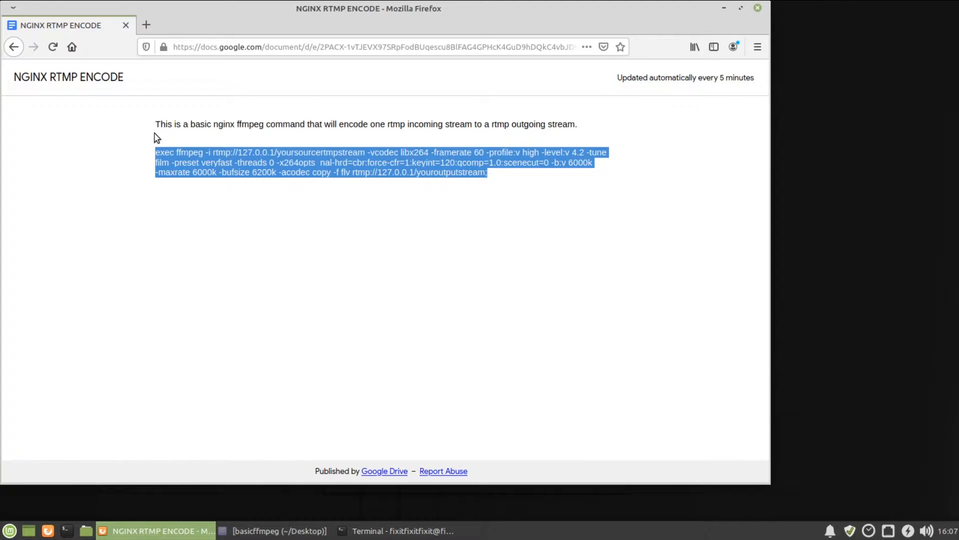
{"action": "mouse_move", "coordinate": [204, 153]}
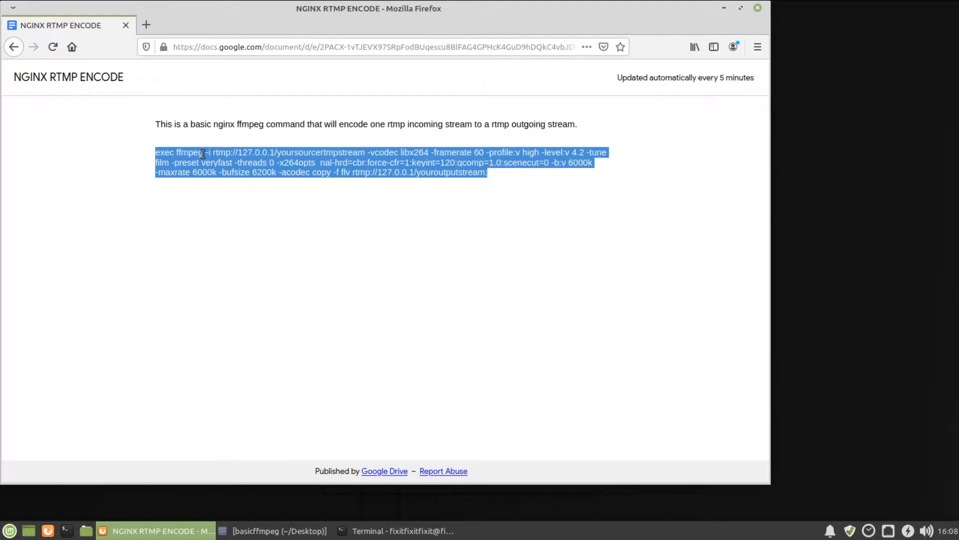
Switch to the note holding the ffmpeg encode command
{"action": "left_click", "coordinate": [396, 531]}
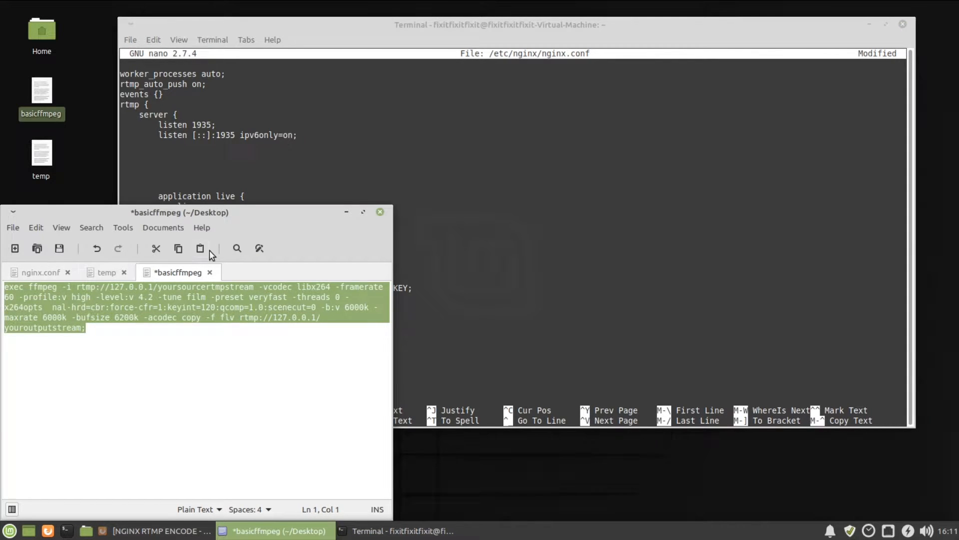
{"action": "right_click", "coordinate": [202, 229]}
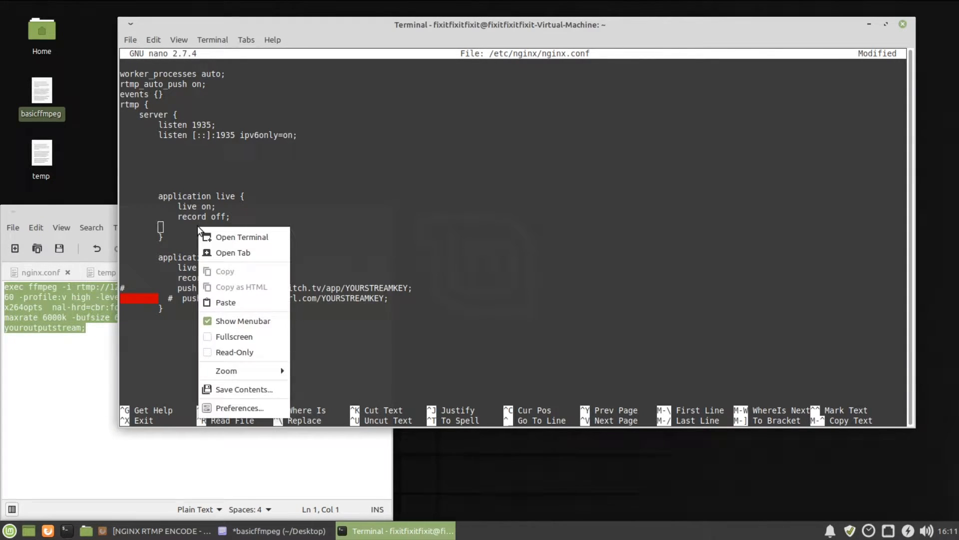
{"action": "left_click", "coordinate": [225, 301]}
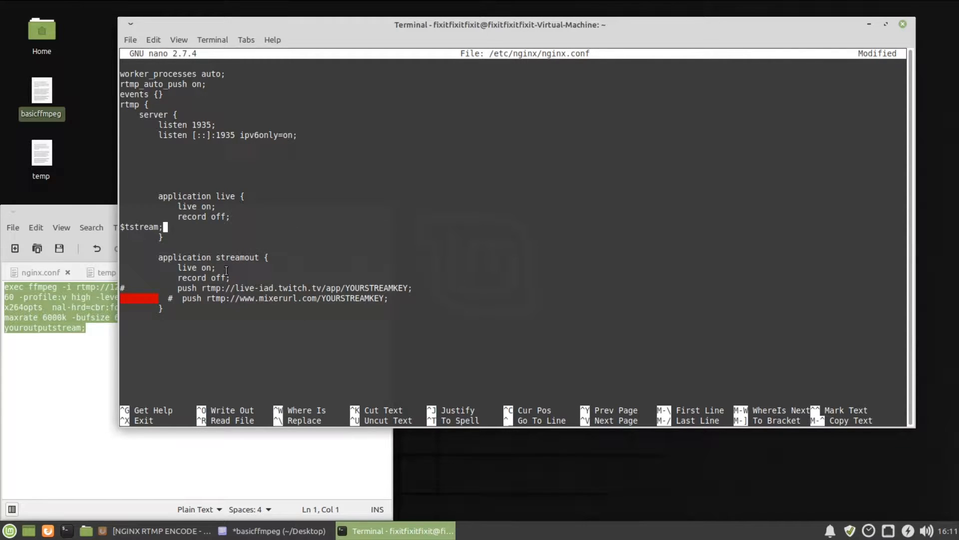
{"action": "mouse_move", "coordinate": [128, 227]}
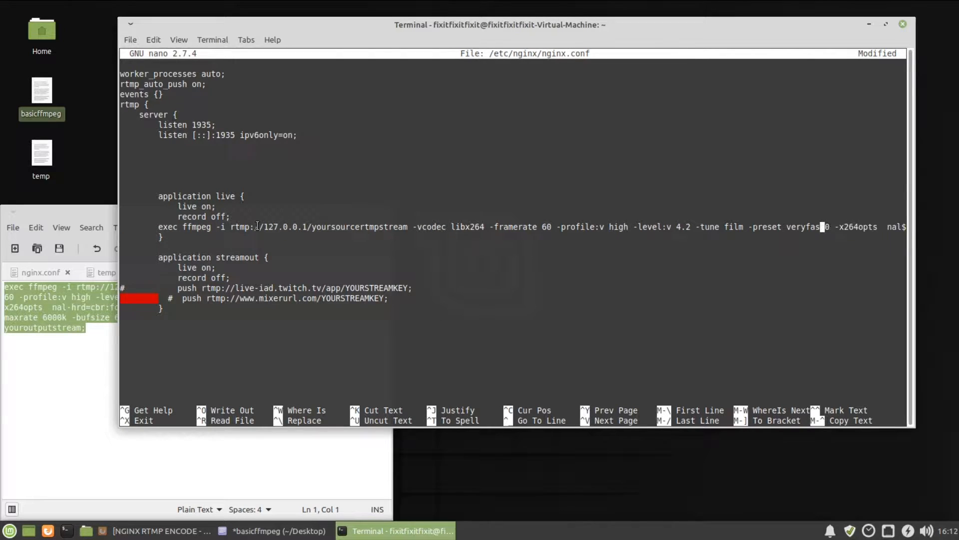
{"action": "type", "text": "cfr=1:keyint=120"}
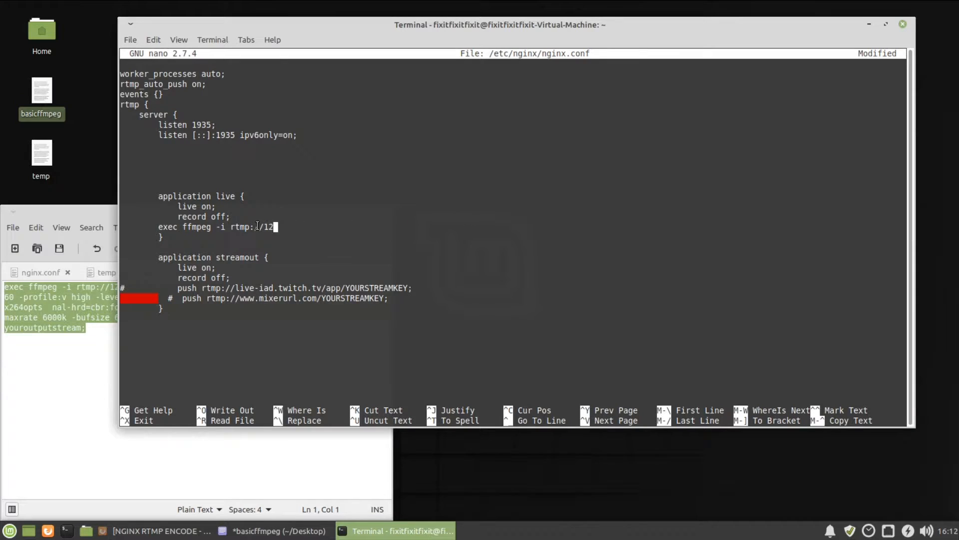
{"action": "key", "text": "ctrl+k"}
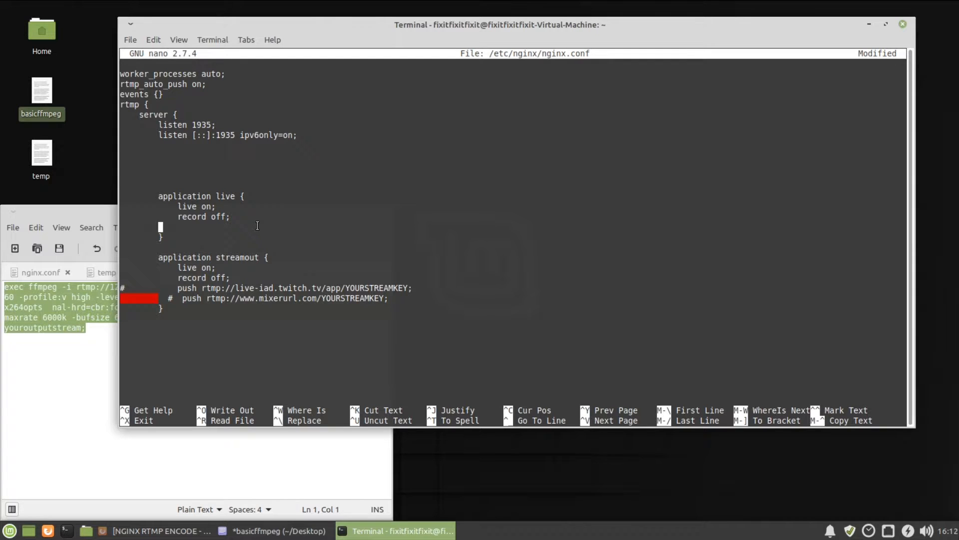
{"action": "mouse_move", "coordinate": [296, 229]}
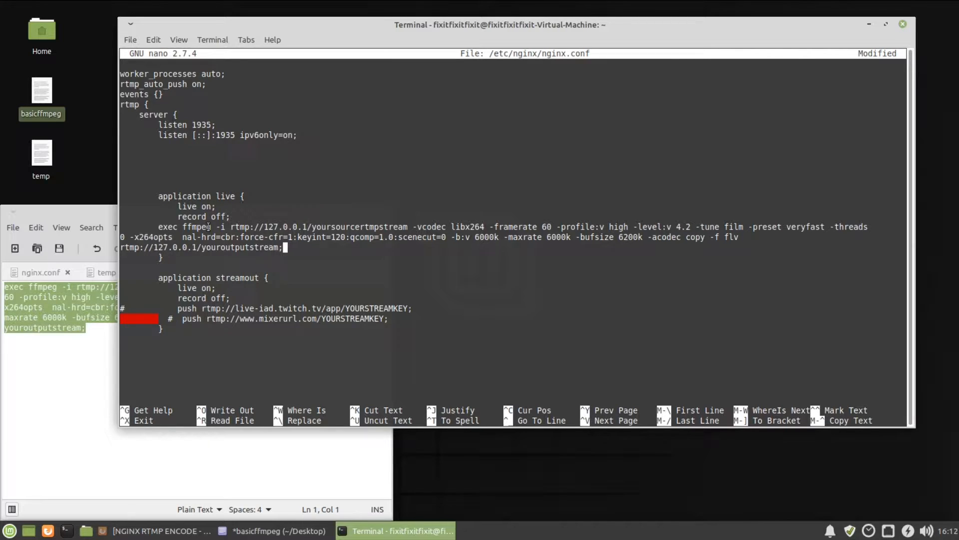
Review the pasted exec ffmpeg command in nano, highlighting ffmpeg and the preset option
{"action": "double_click", "coordinate": [373, 227]}
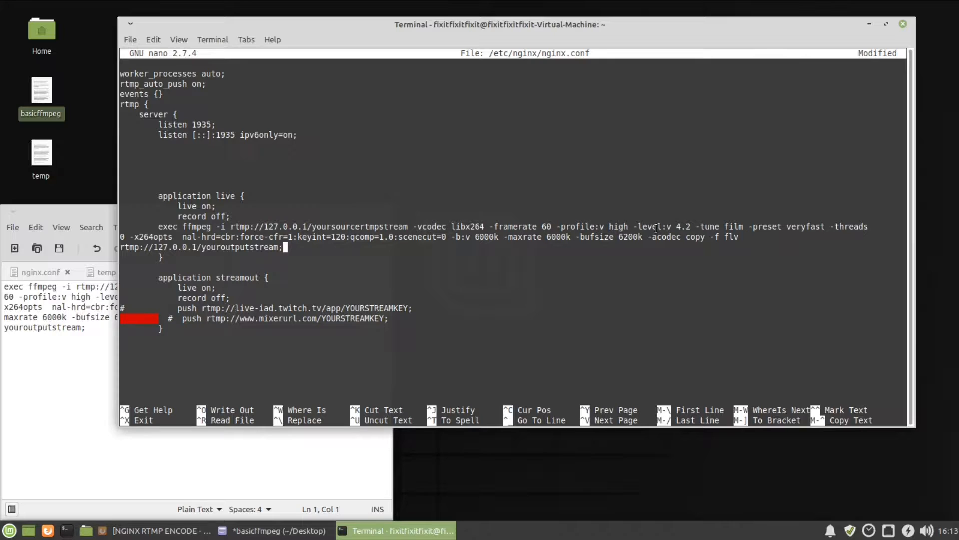
{"action": "mouse_move", "coordinate": [762, 227]}
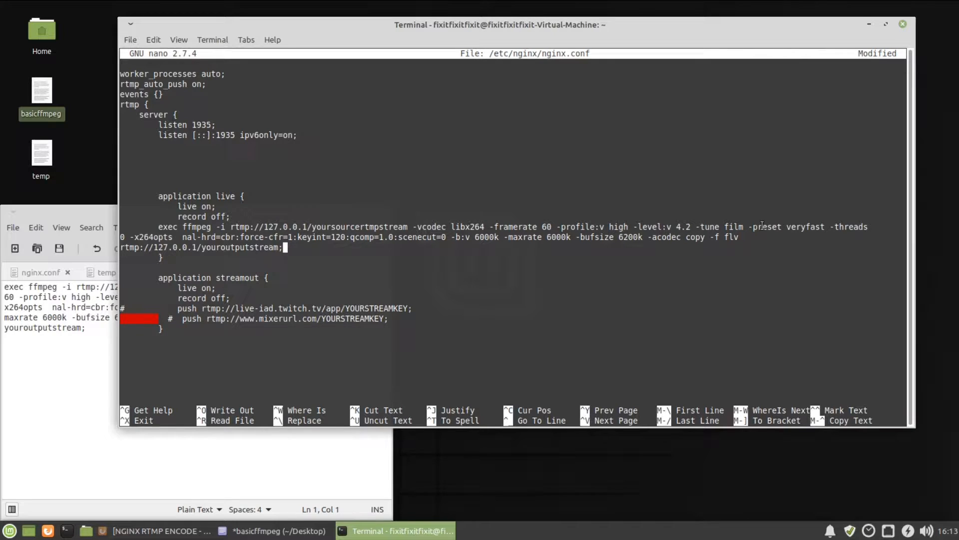
{"action": "double_click", "coordinate": [806, 227]}
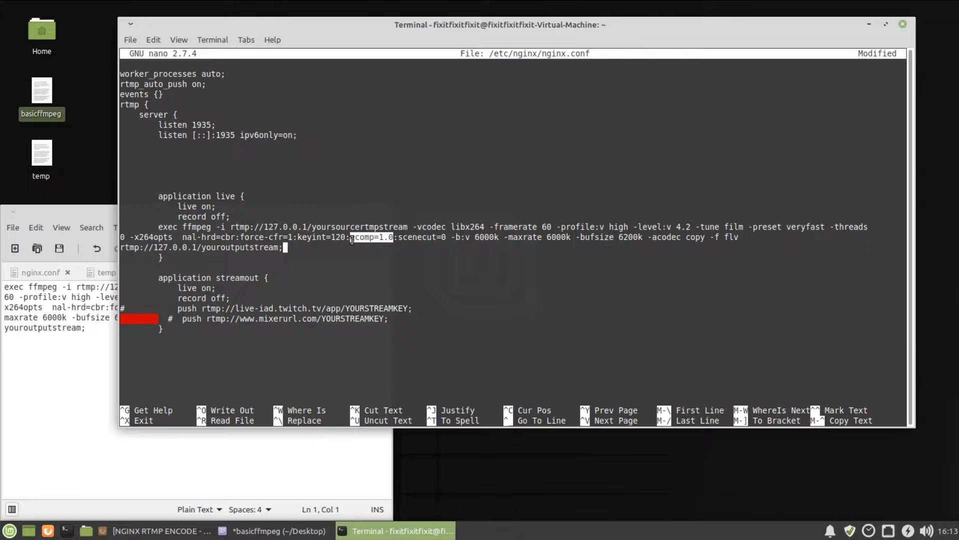
{"action": "mouse_move", "coordinate": [445, 239]}
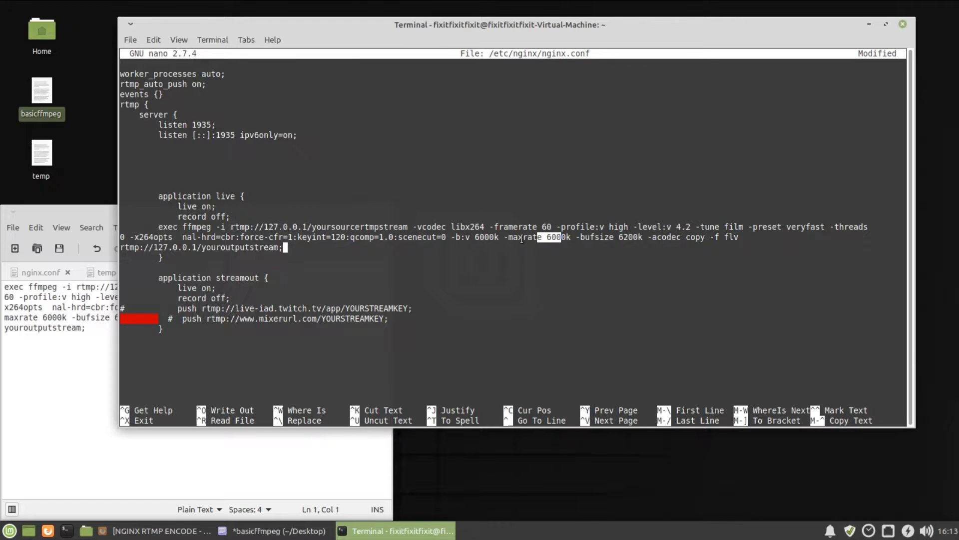
{"action": "mouse_move", "coordinate": [509, 239]}
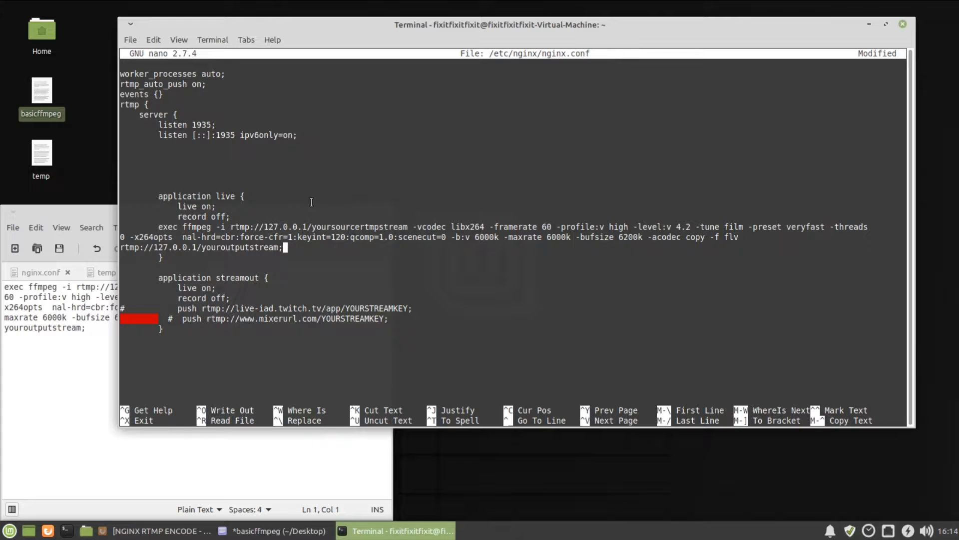
Set the ffmpeg source to rtmp://127.0.0.1/live and output to rtmp://127.0.0.1/streamout
{"action": "double_click", "coordinate": [225, 196]}
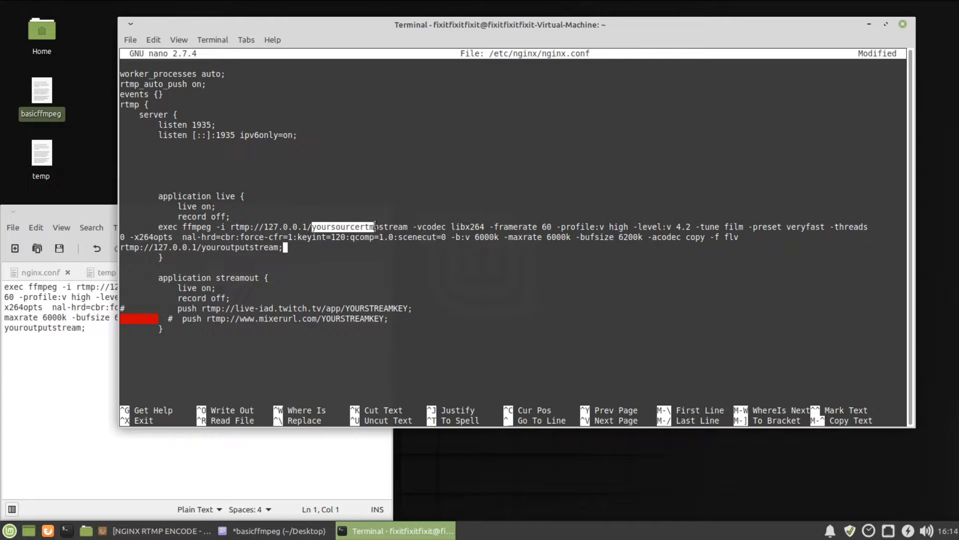
{"action": "type", "text": "mpstream"}
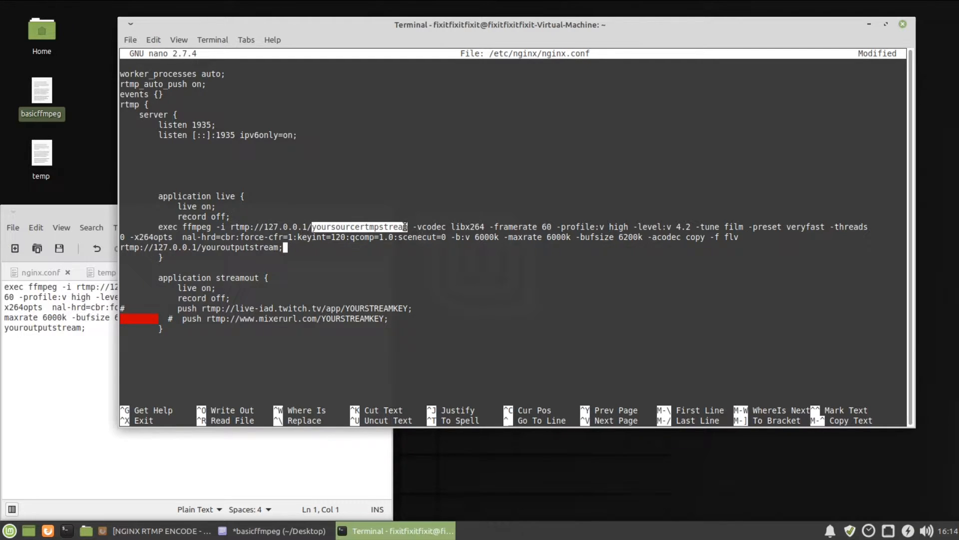
{"action": "type", "text": "live"}
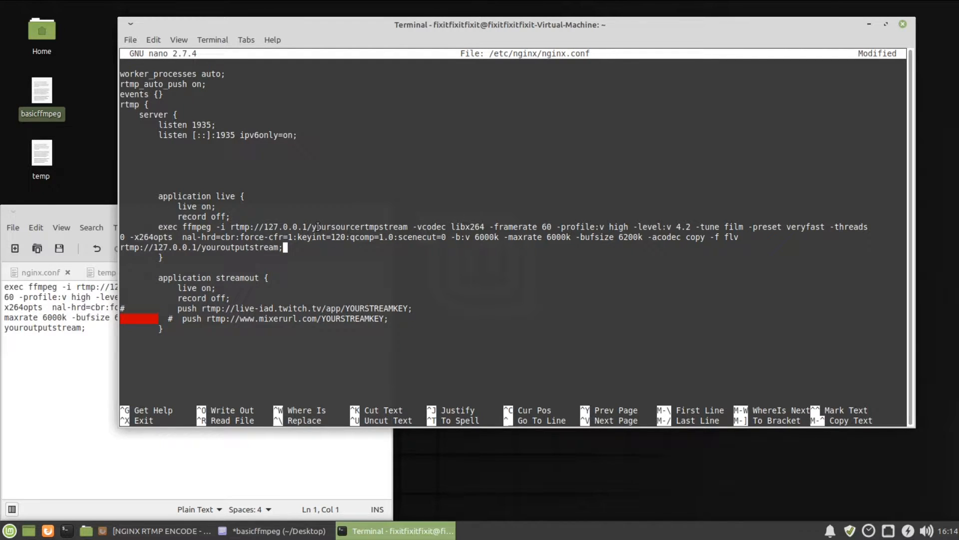
{"action": "left_click", "coordinate": [299, 226]}
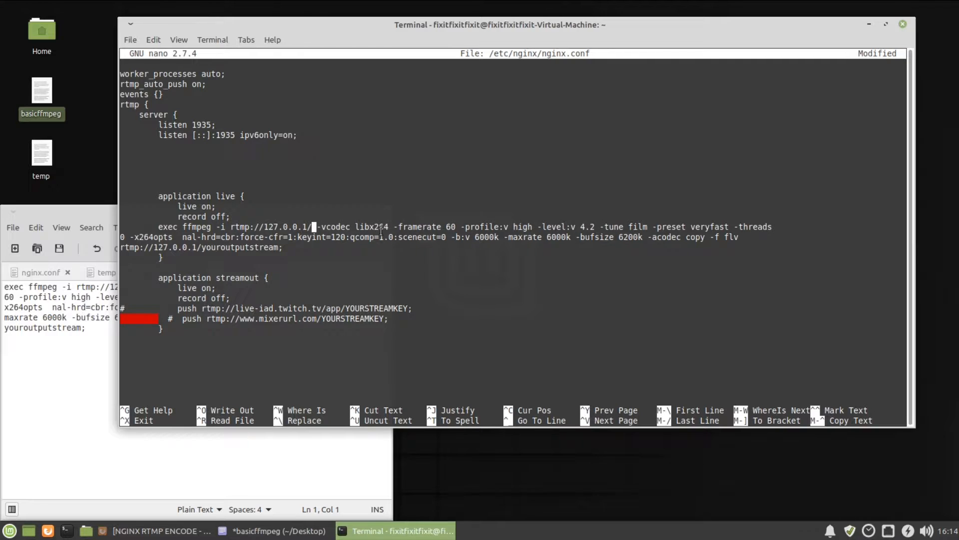
{"action": "type", "text": "live"}
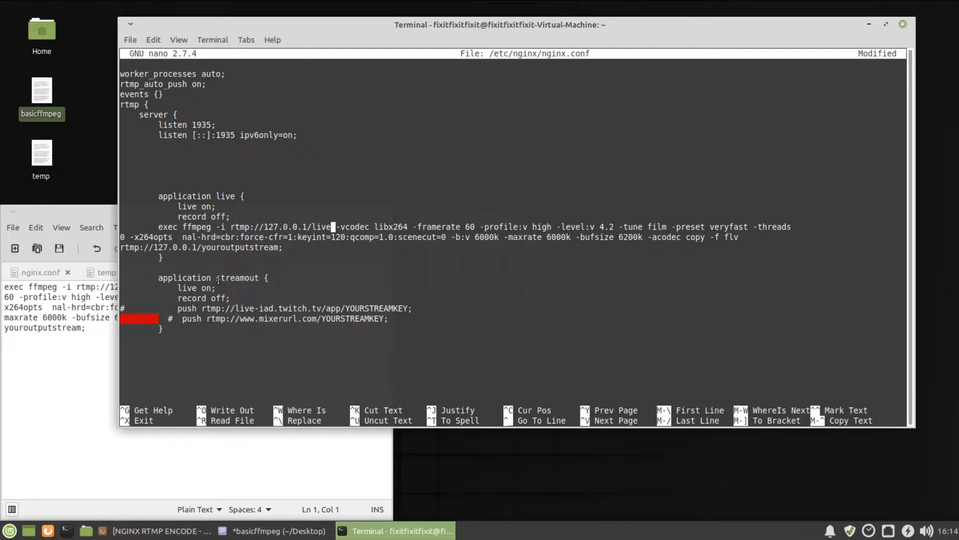
{"action": "double_click", "coordinate": [238, 278]}
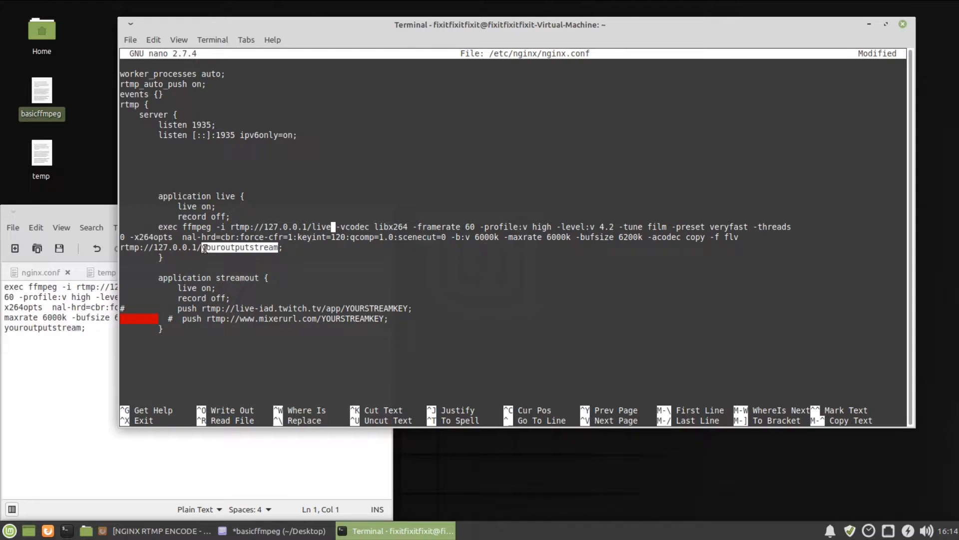
{"action": "type", "text": "streamout"}
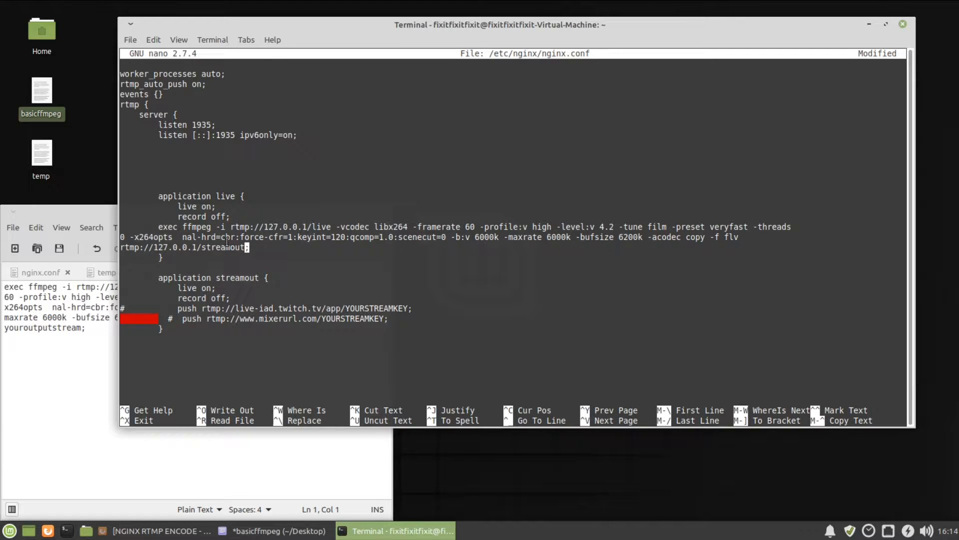
{"action": "mouse_move", "coordinate": [438, 217]}
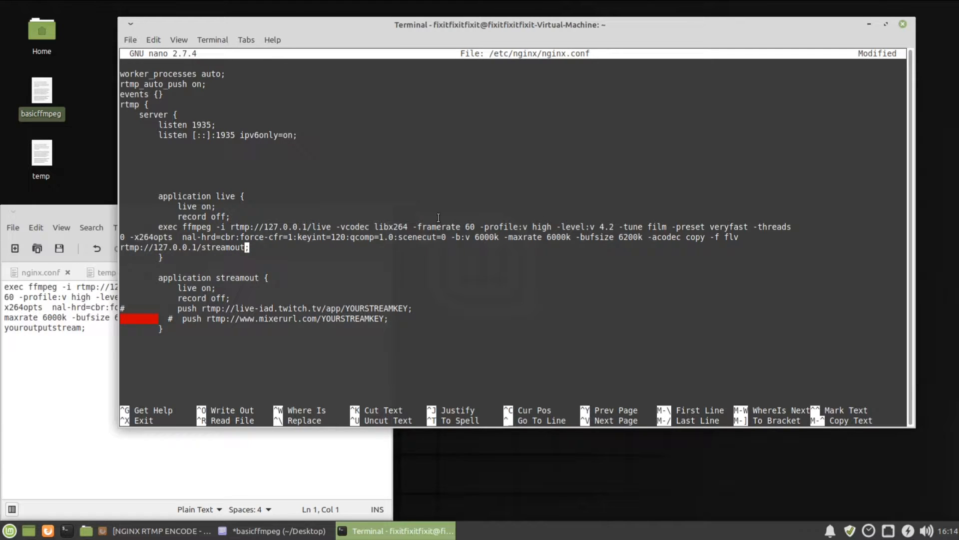
{"action": "mouse_move", "coordinate": [597, 235]}
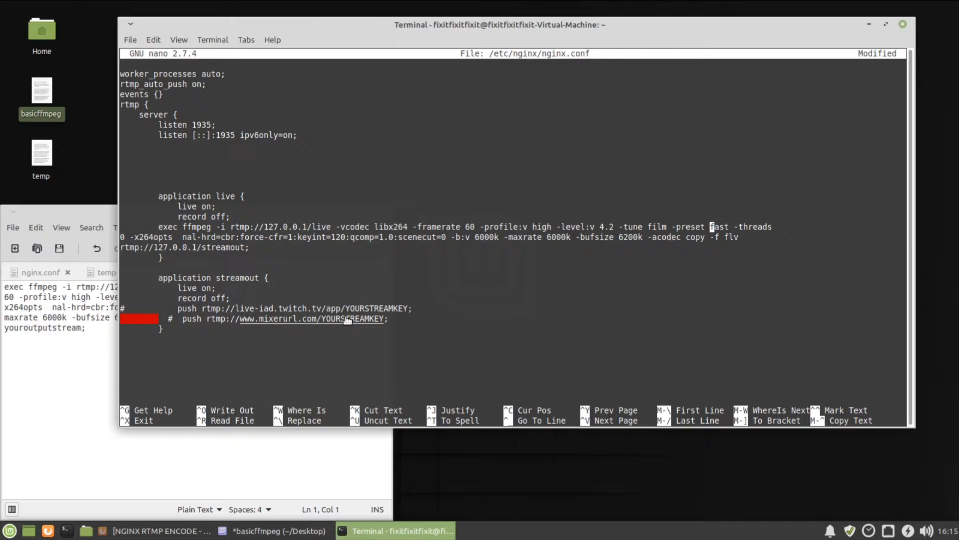
{"action": "mouse_move", "coordinate": [328, 251]}
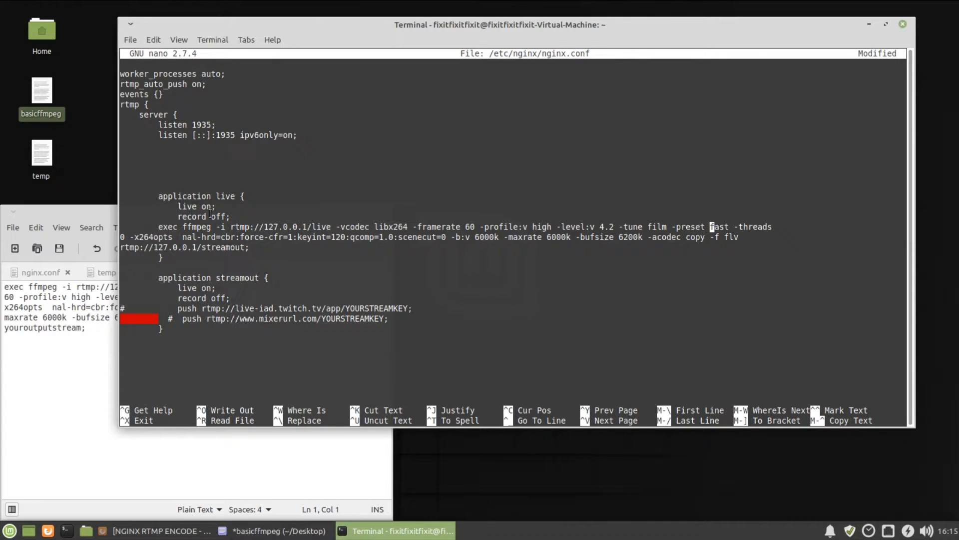
{"action": "mouse_move", "coordinate": [296, 245]}
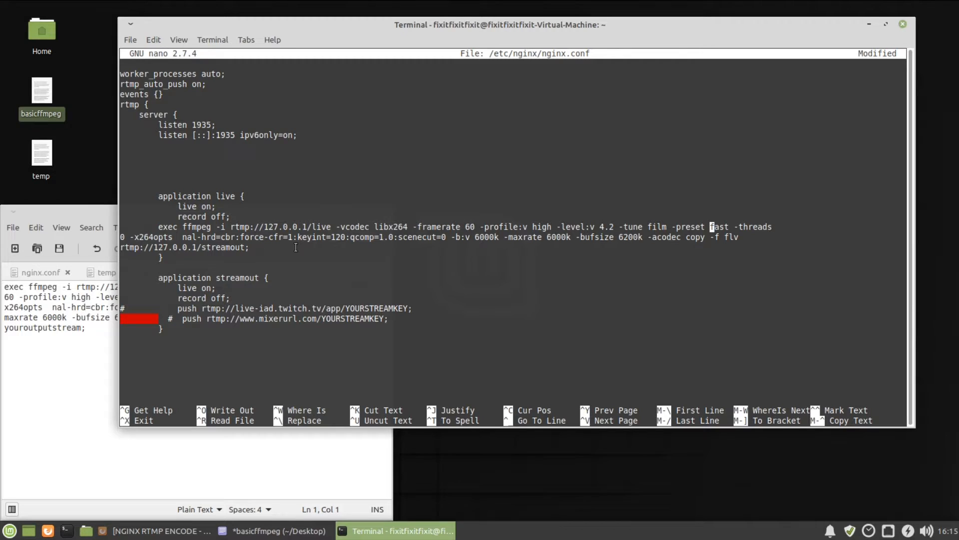
Save nginx.conf under its existing filename and quit nano
{"action": "key", "text": "ctrl+x"}
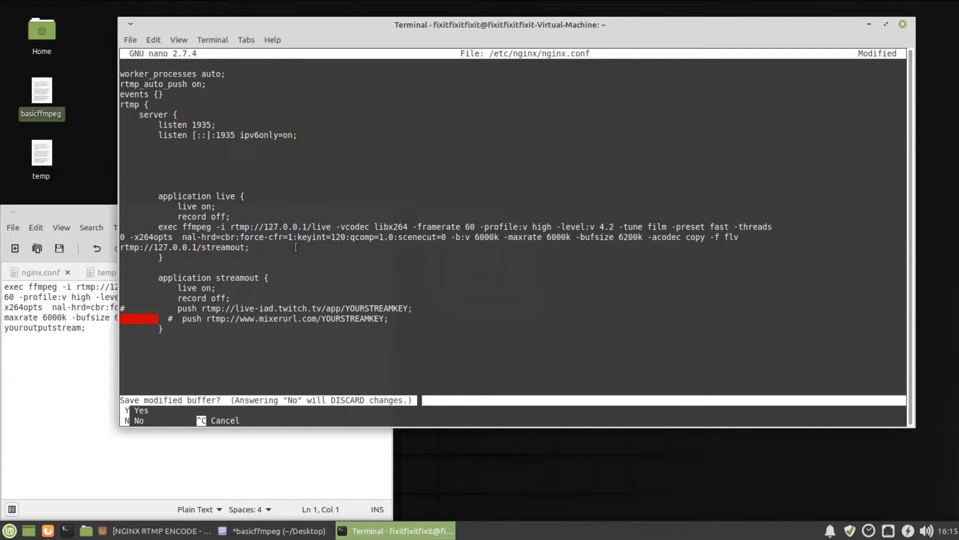
{"action": "key", "text": "y"}
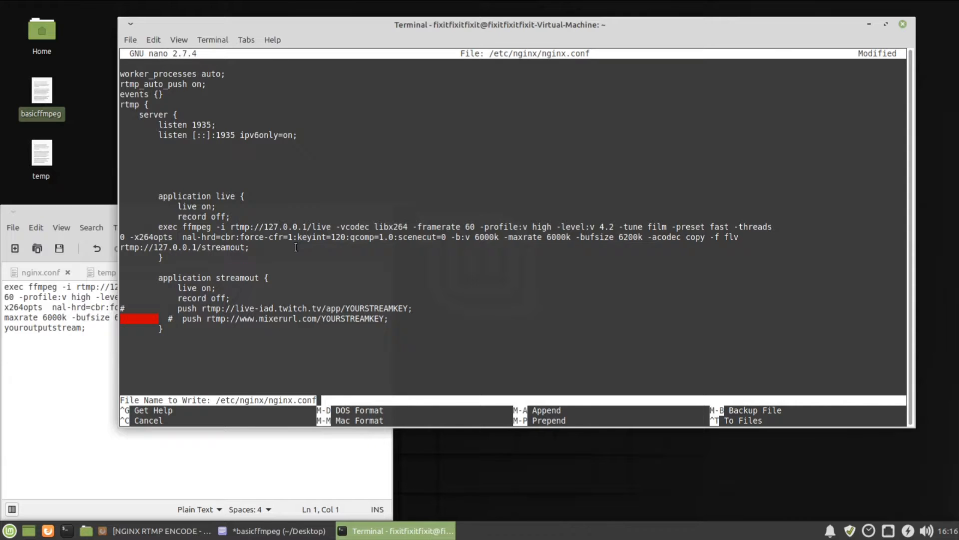
{"action": "mouse_move", "coordinate": [243, 297]}
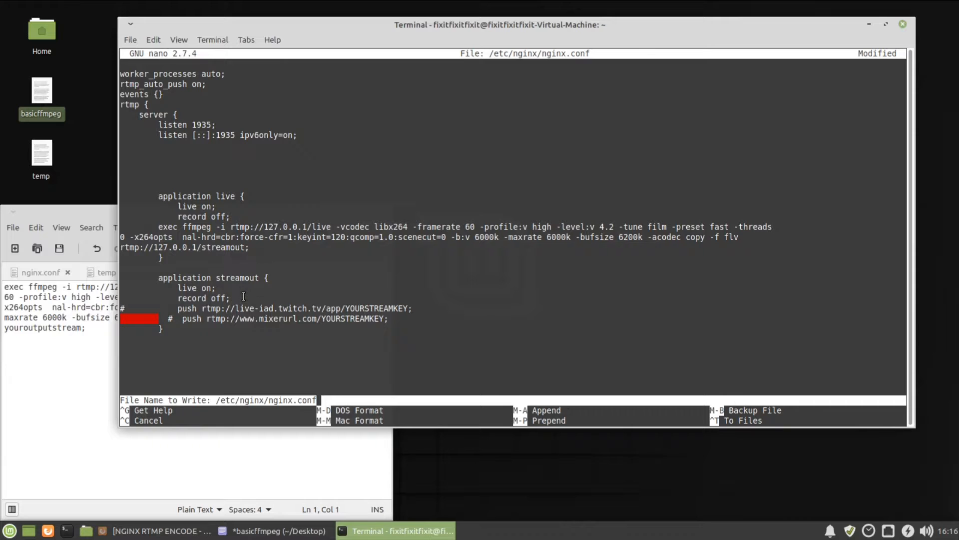
{"action": "key", "text": "Return"}
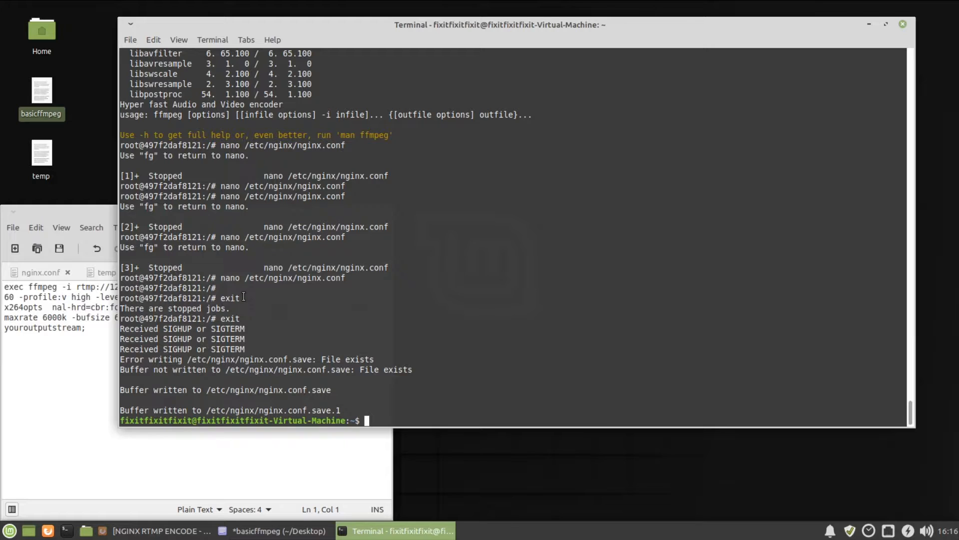
List the running containers and copy the nginx-rtmp container ID 497f2daf8121
{"action": "type", "text": "docker exec -it 497f2daf8121 bash"}
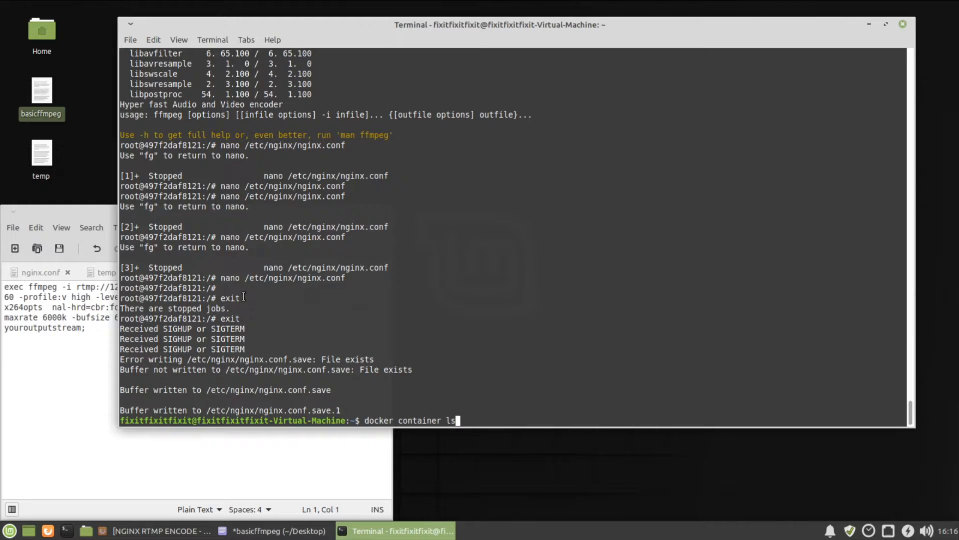
{"action": "key", "text": "Return"}
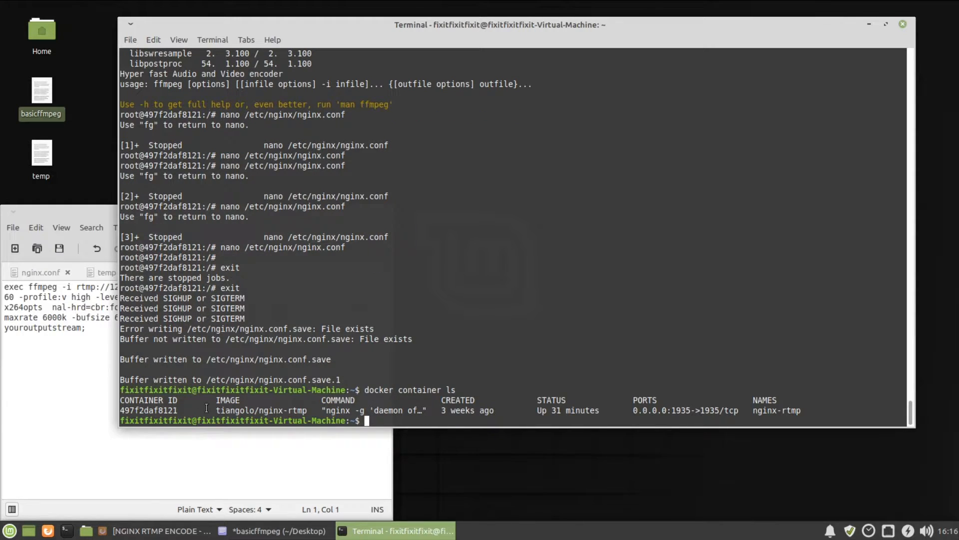
{"action": "mouse_move", "coordinate": [125, 411]}
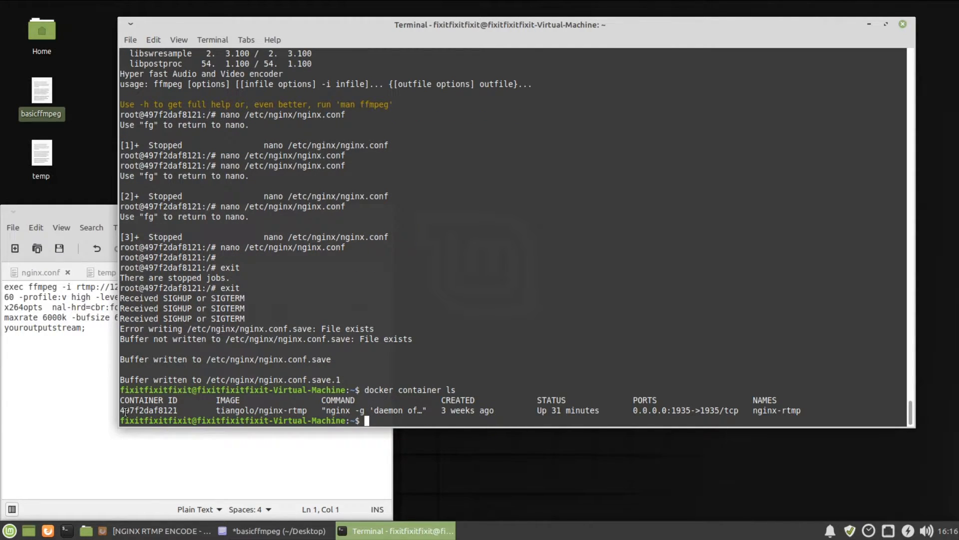
{"action": "double_click", "coordinate": [149, 410]}
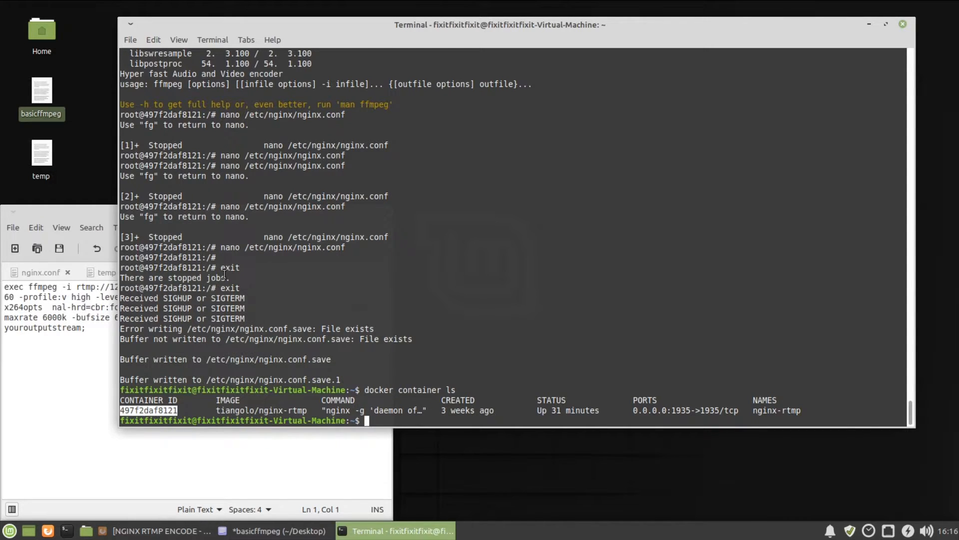
Stop and start container 497f2daf8121, then confirm it has been up 4 seconds
{"action": "type", "text": "docker"}
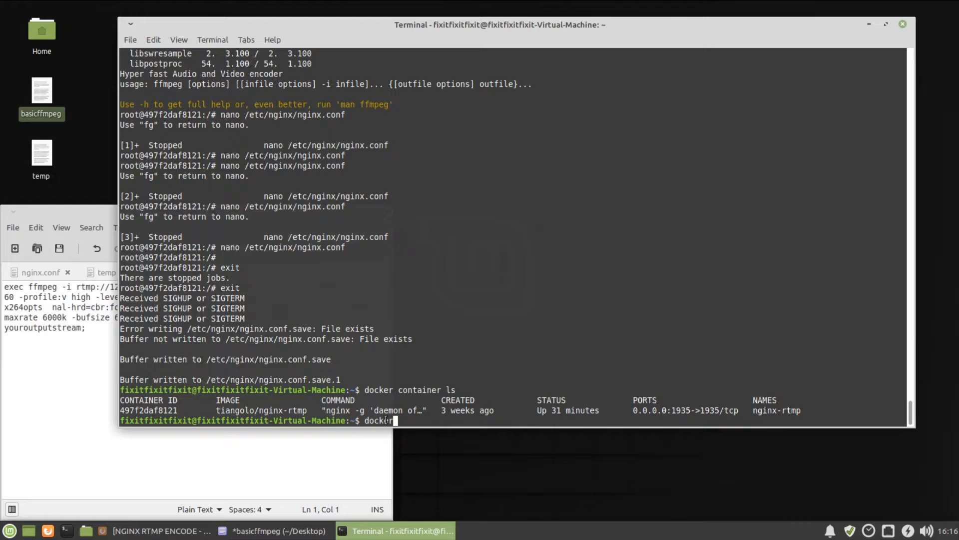
{"action": "type", "text": "container stop"}
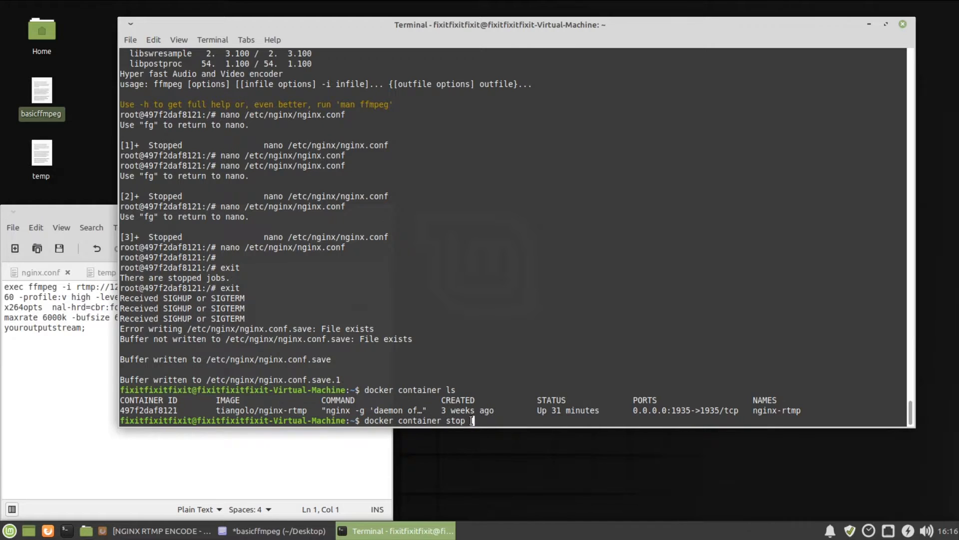
{"action": "type", "text": "497f2daf8121"}
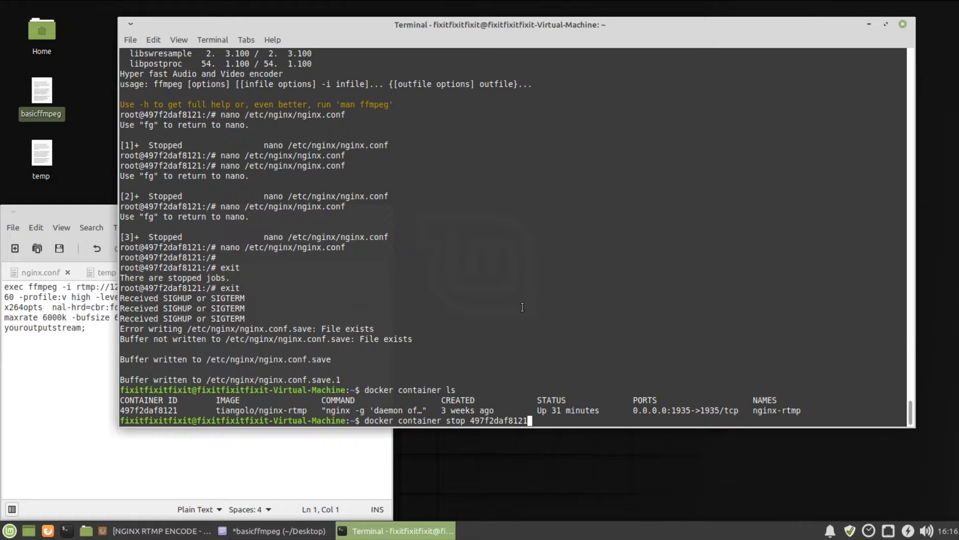
{"action": "key", "text": "Return"}
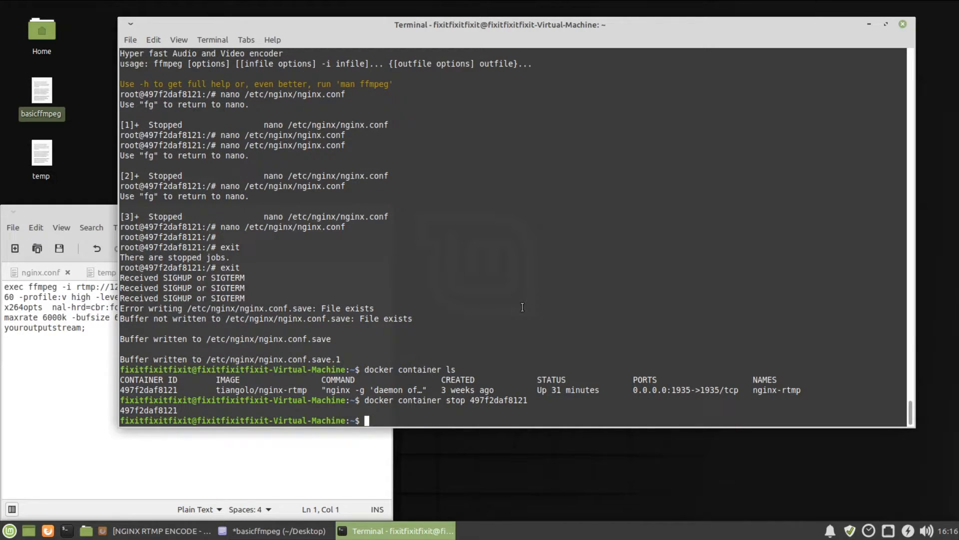
{"action": "key", "text": "Up"}
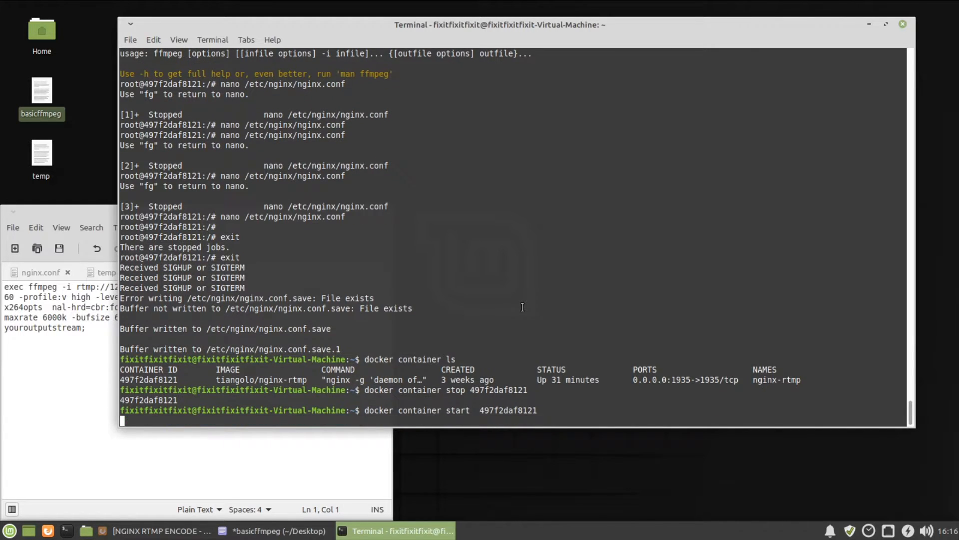
{"action": "type", "text": "docker container"}
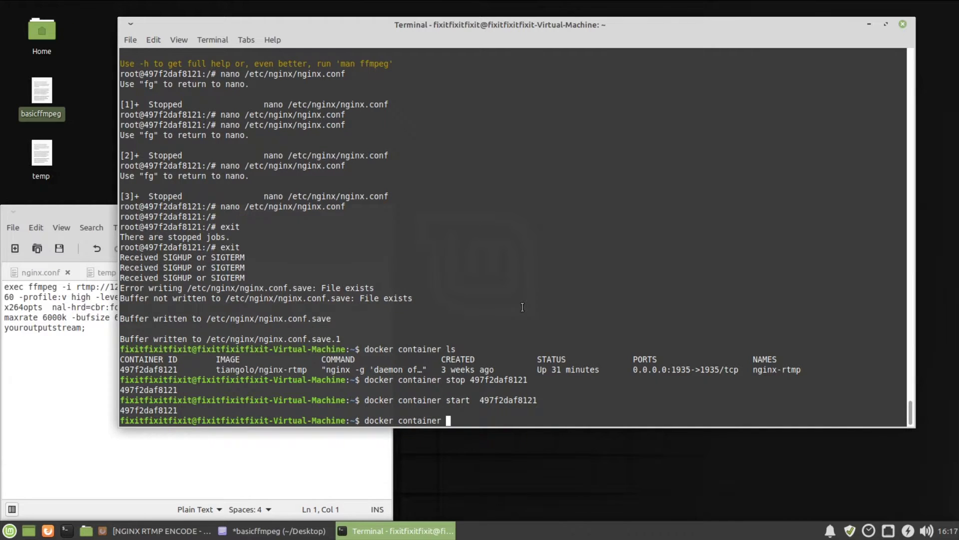
{"action": "key", "text": "Return"}
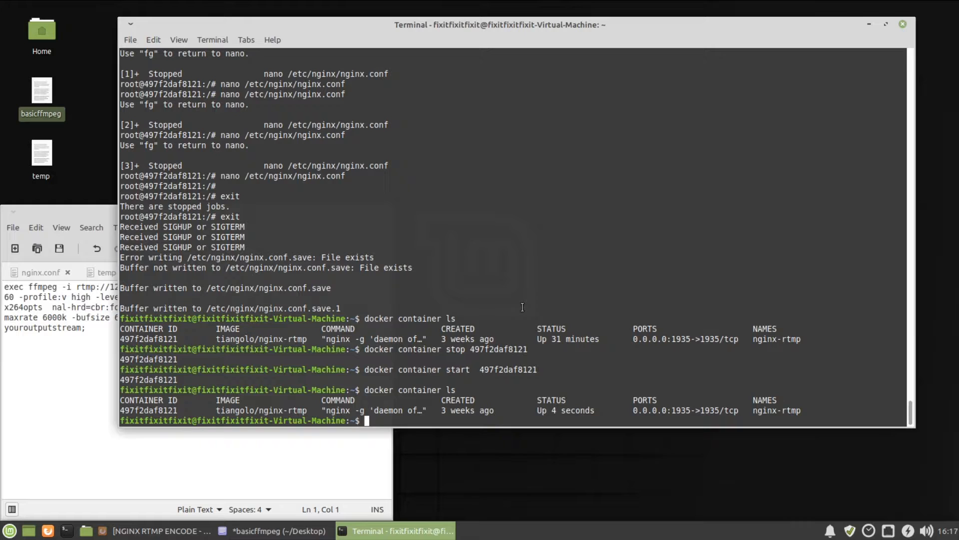
{"action": "mouse_move", "coordinate": [611, 415]}
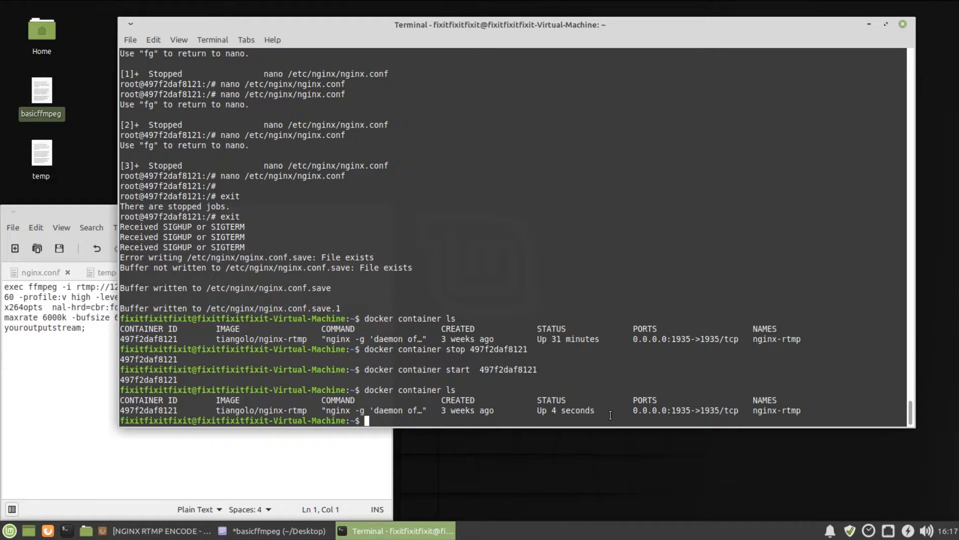
{"action": "mouse_move", "coordinate": [554, 397]}
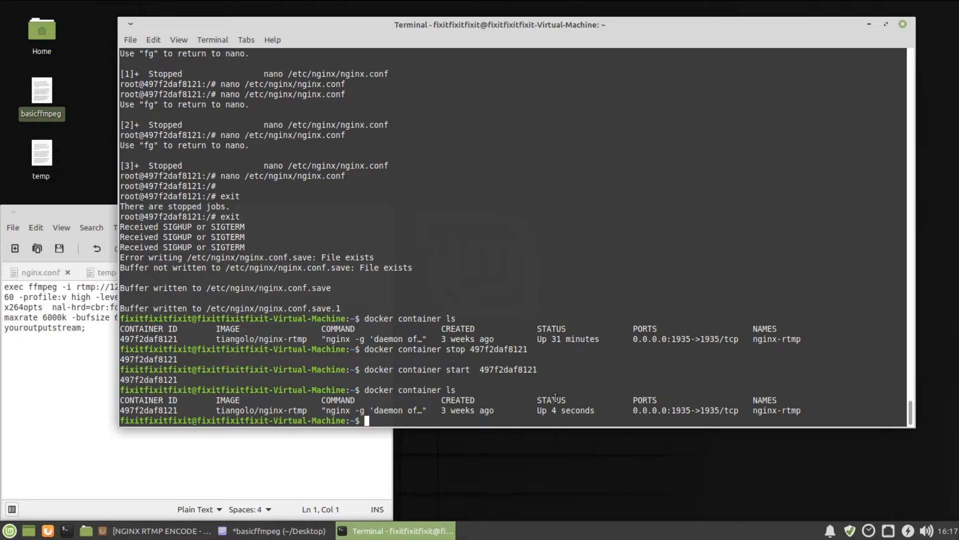
{"action": "mouse_move", "coordinate": [364, 509]}
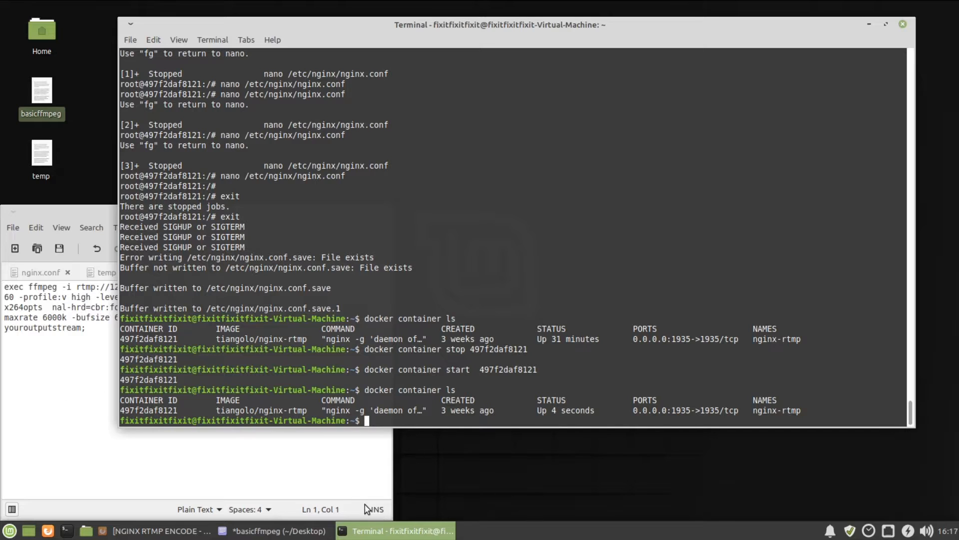
{"action": "mouse_move", "coordinate": [871, 416]}
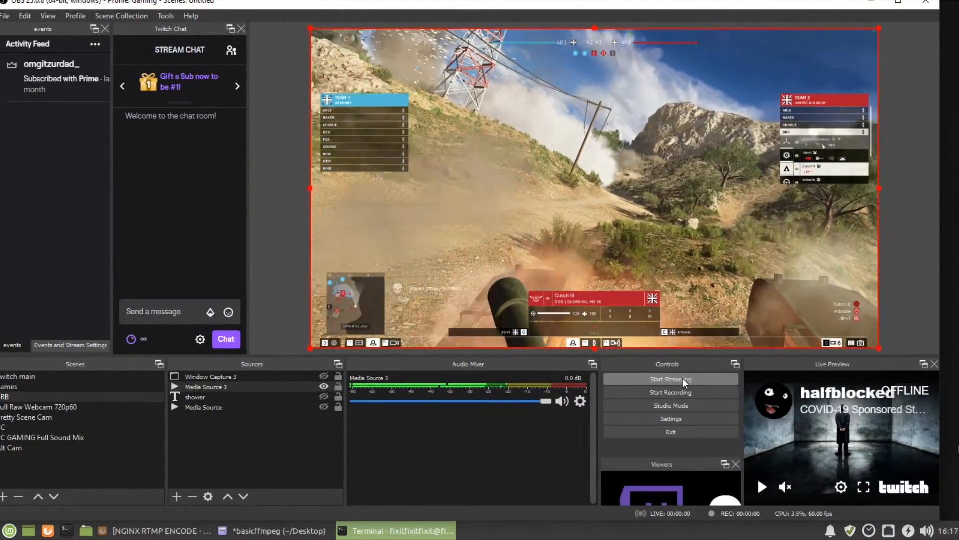
Start streaming the game scene from OBS and minimize the OBS window
{"action": "left_click", "coordinate": [670, 379]}
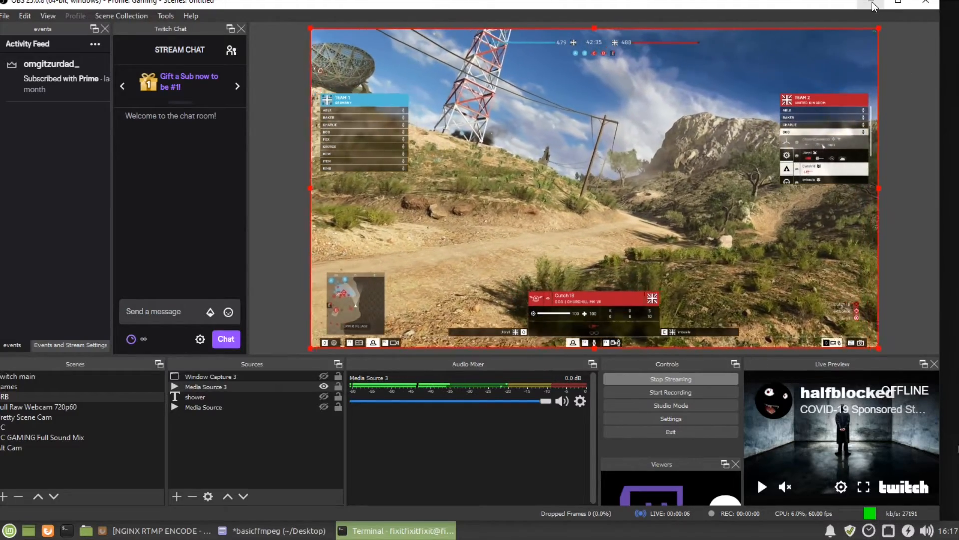
{"action": "left_click", "coordinate": [396, 531]}
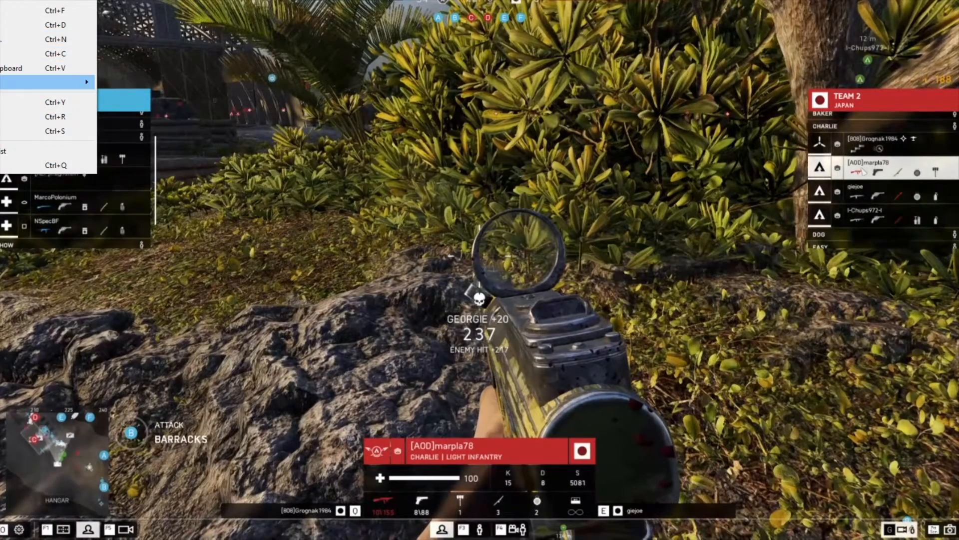
Play rtmp://172.18.92.24/live from recent media, then open the Network Stream dialog
{"action": "left_click", "coordinate": [85, 82]}
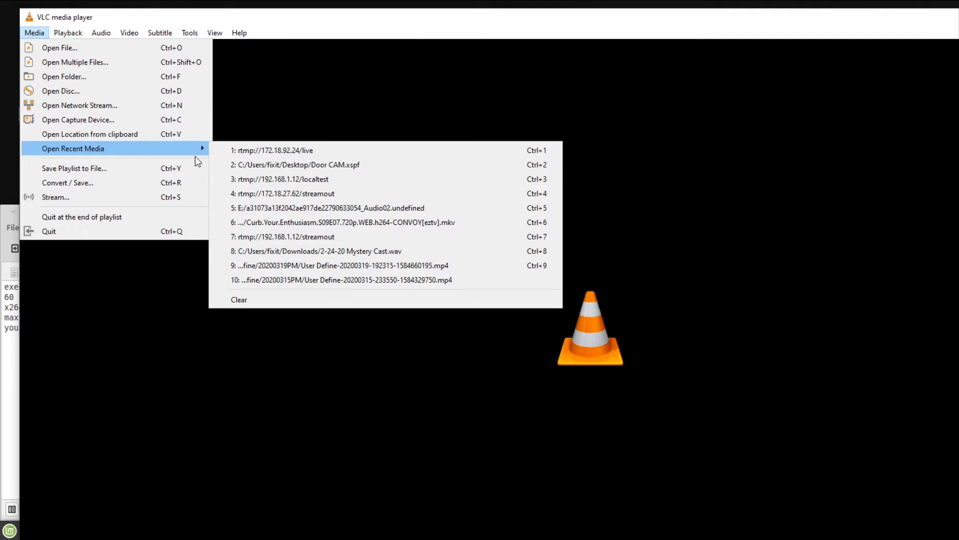
{"action": "left_click", "coordinate": [273, 150]}
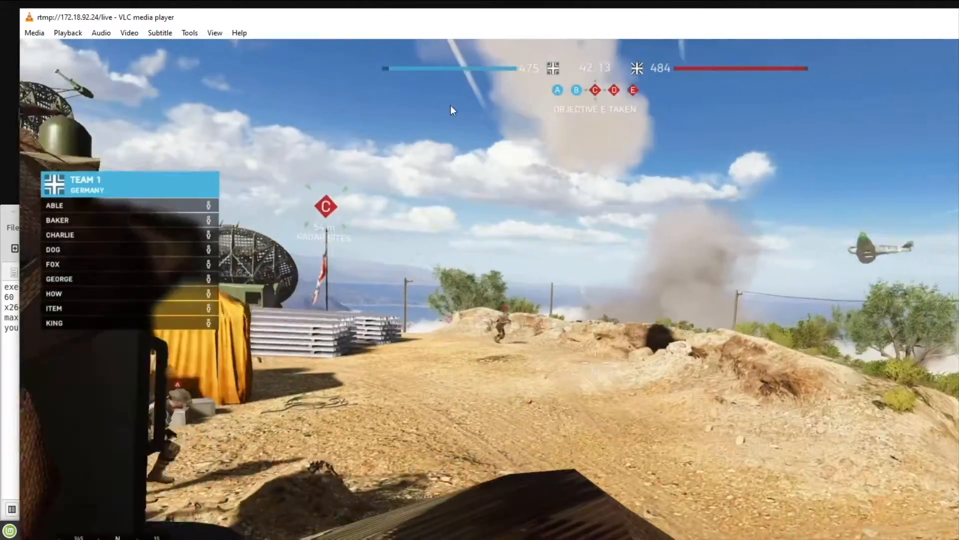
{"action": "left_click", "coordinate": [34, 32]}
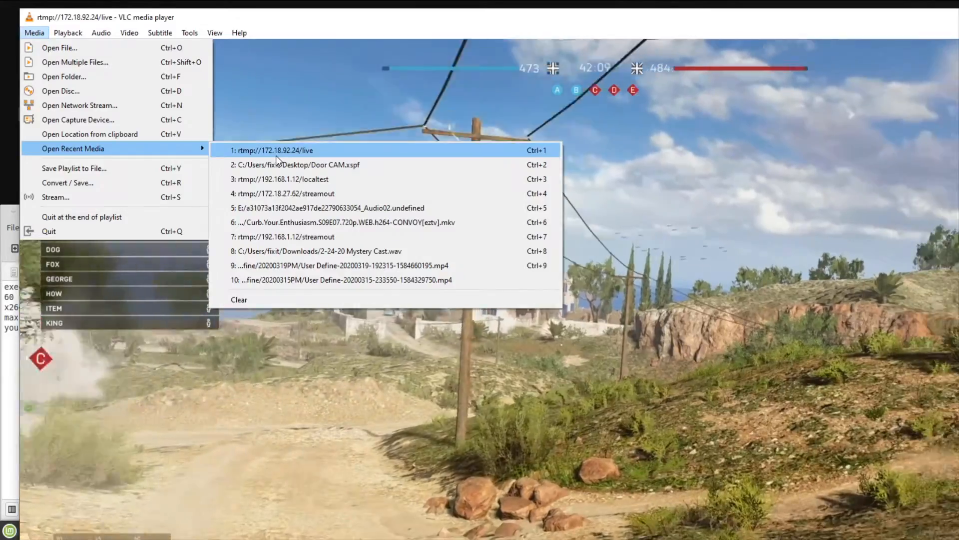
{"action": "mouse_move", "coordinate": [126, 115]}
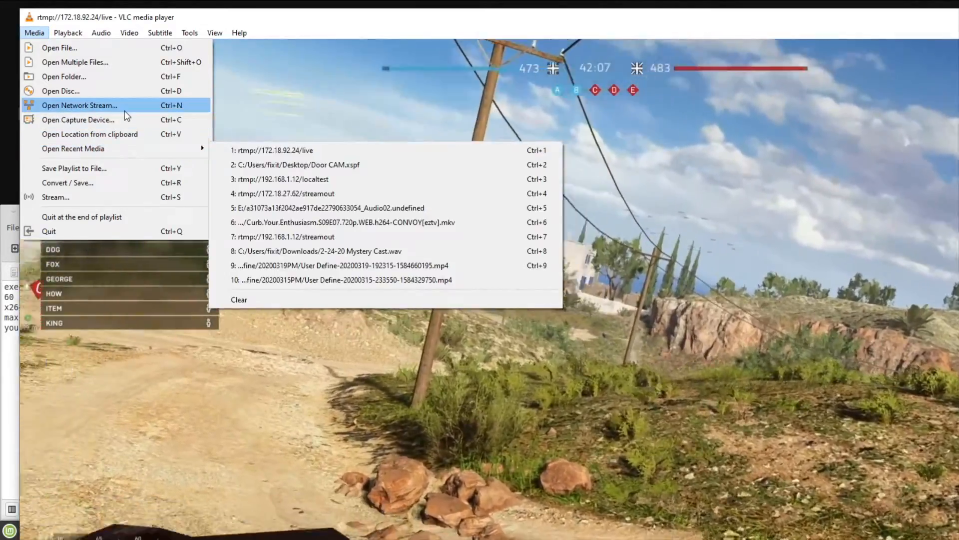
{"action": "left_click", "coordinate": [78, 105]}
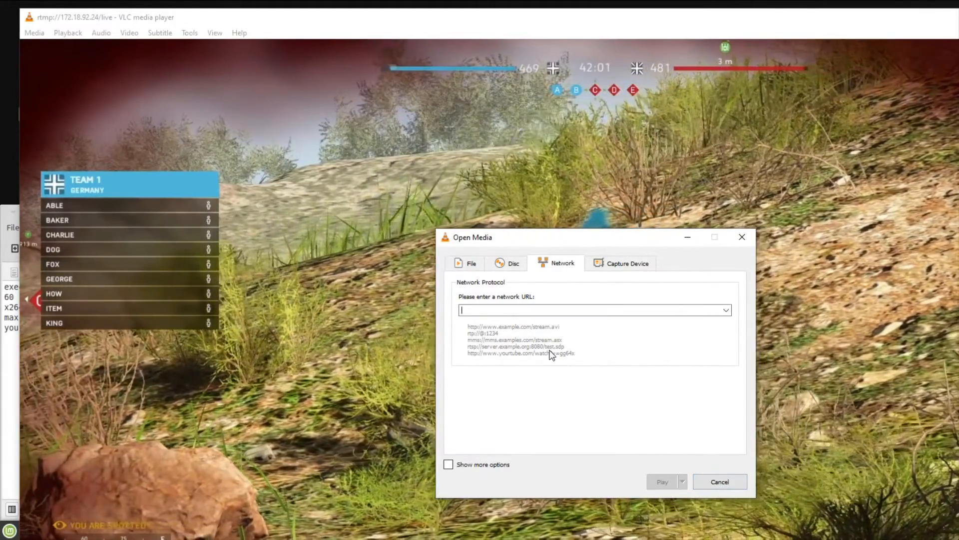
Enter rtmp://172.18.92.24/streamout as the network URL and play it
{"action": "type", "text": "rtmp"}
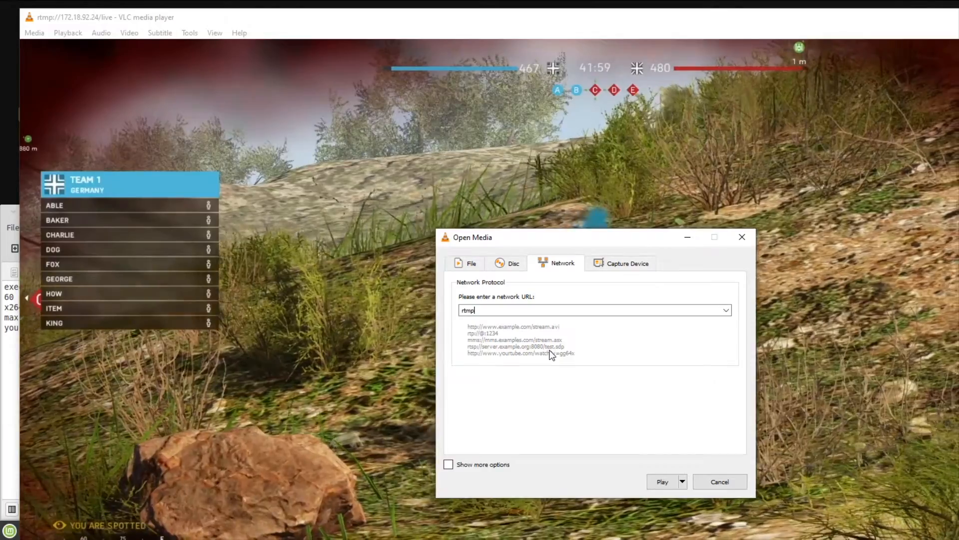
{"action": "type", "text": "://"}
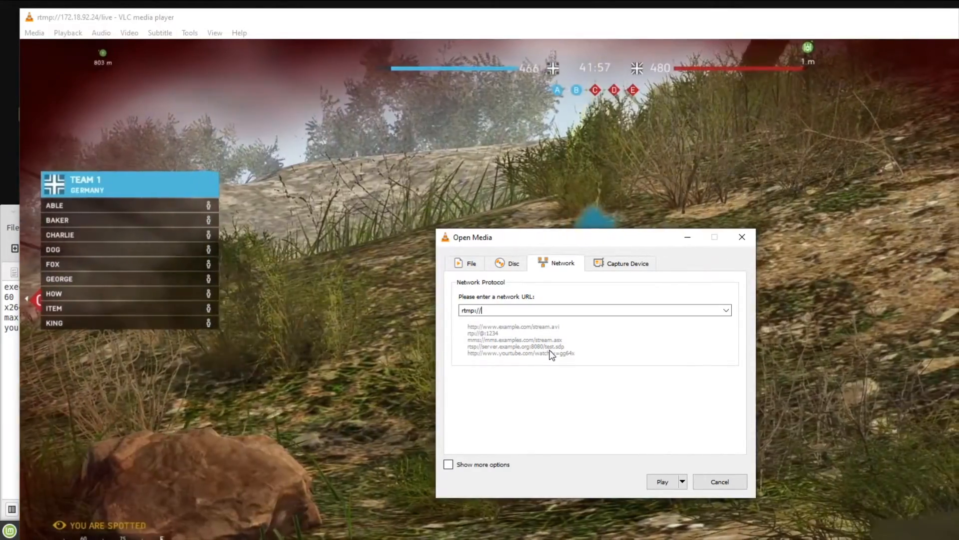
{"action": "type", "text": "172"}
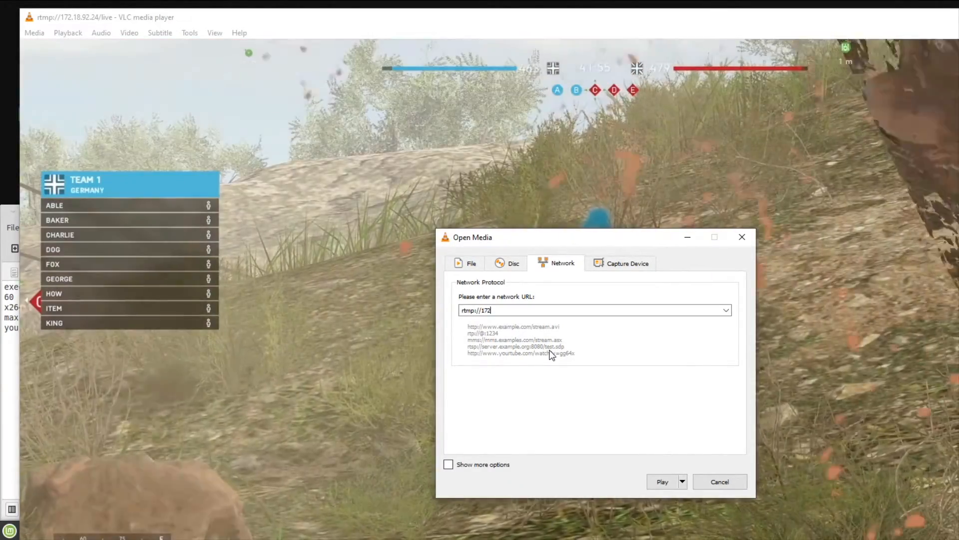
{"action": "type", "text": ".18."}
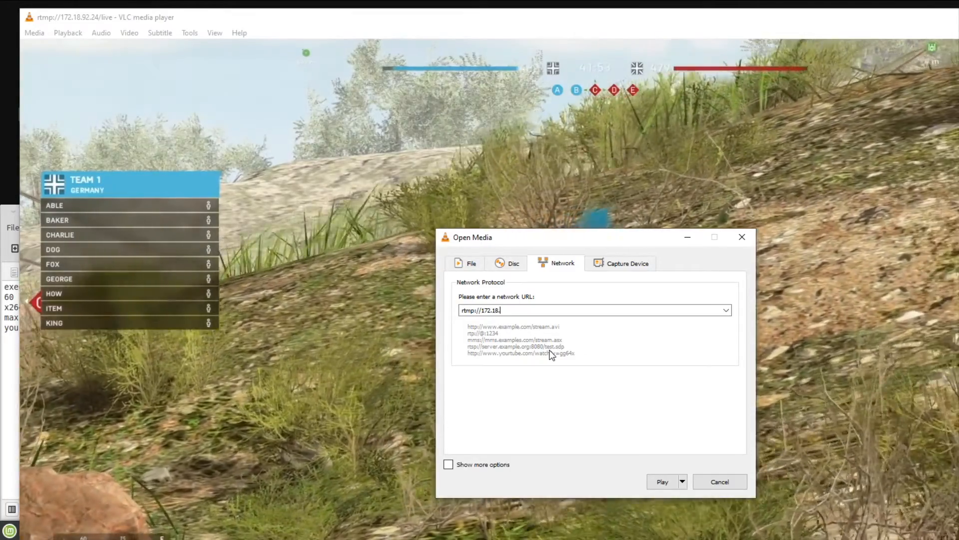
{"action": "type", "text": "92.24/"}
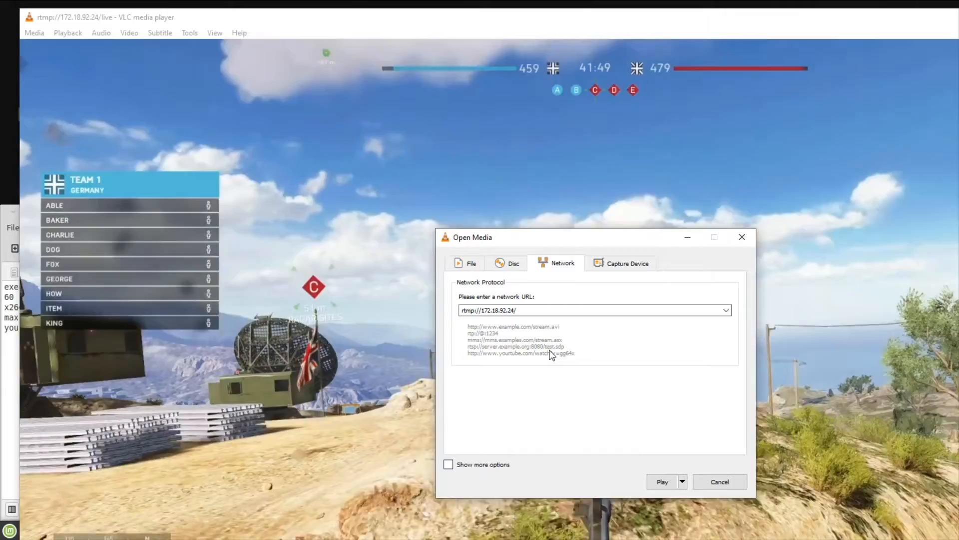
{"action": "type", "text": "streamout"}
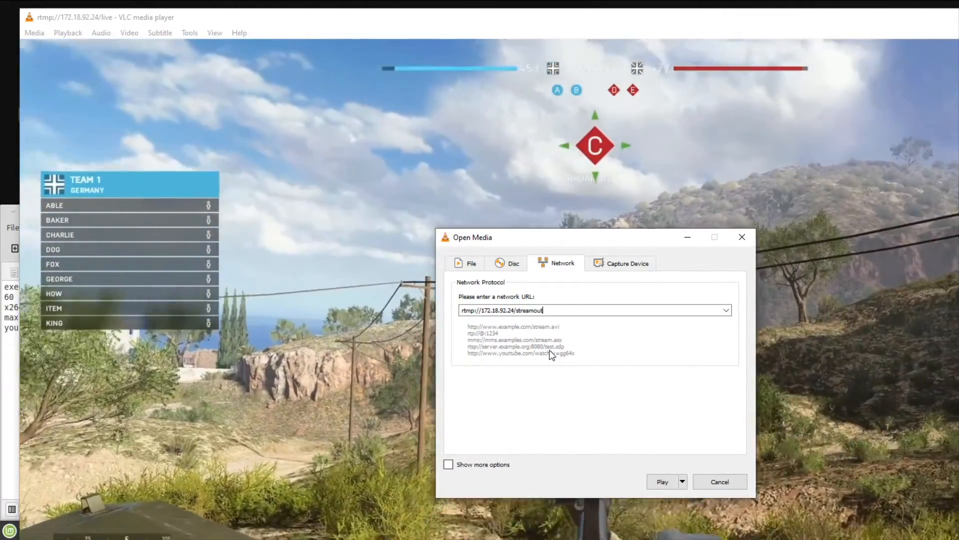
{"action": "left_click", "coordinate": [662, 482]}
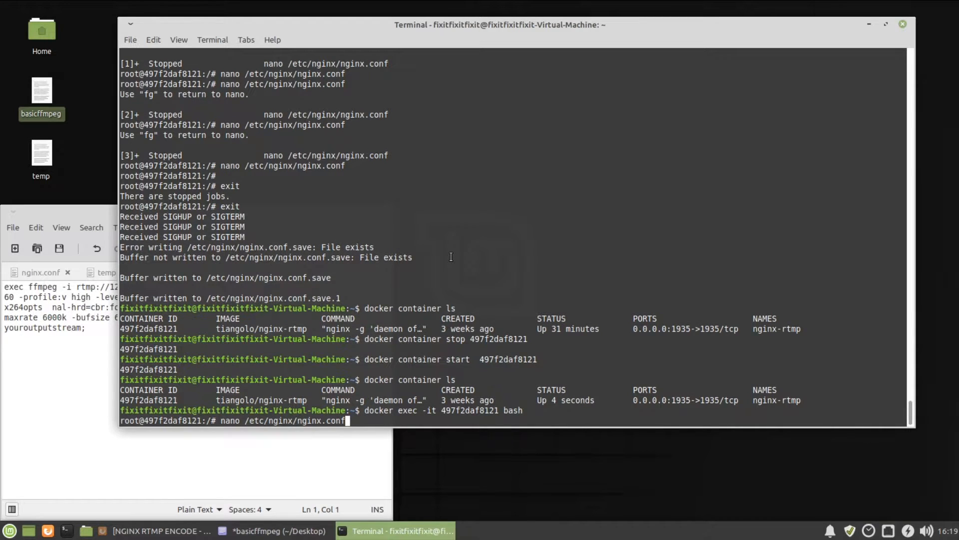
Change the ffmpeg preset in /etc/nginx/nginx.conf from fast to medium and save
{"action": "key", "text": "Return"}
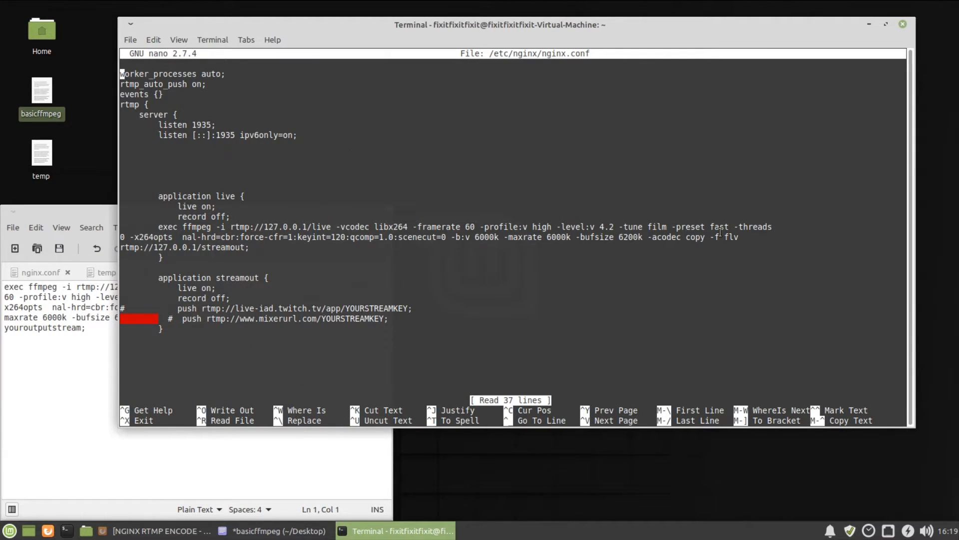
{"action": "mouse_move", "coordinate": [955, 245]}
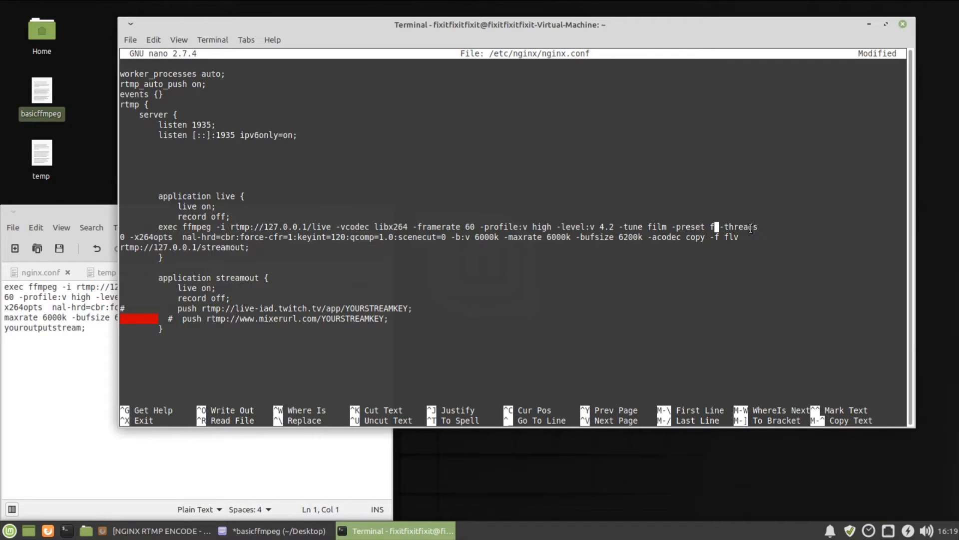
{"action": "type", "text": "edium"}
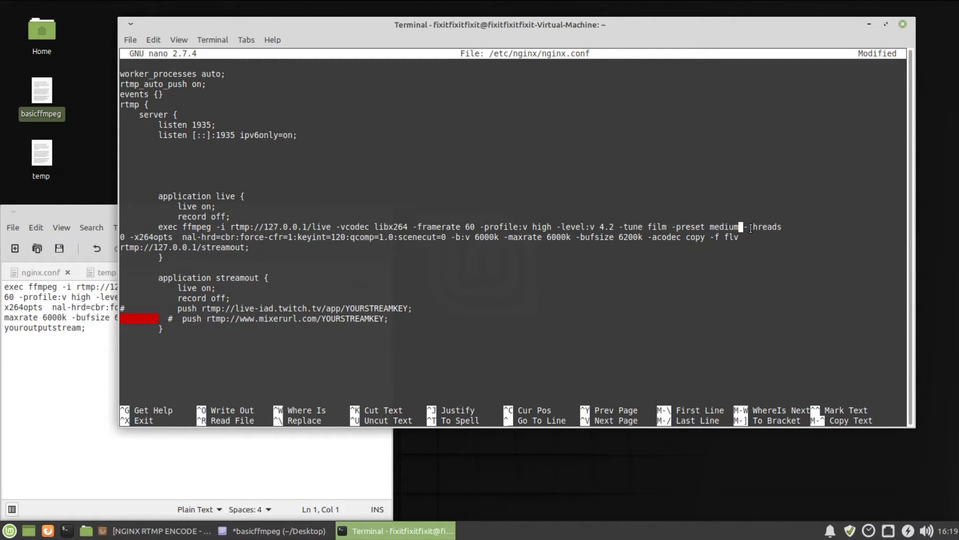
{"action": "mouse_move", "coordinate": [458, 297]}
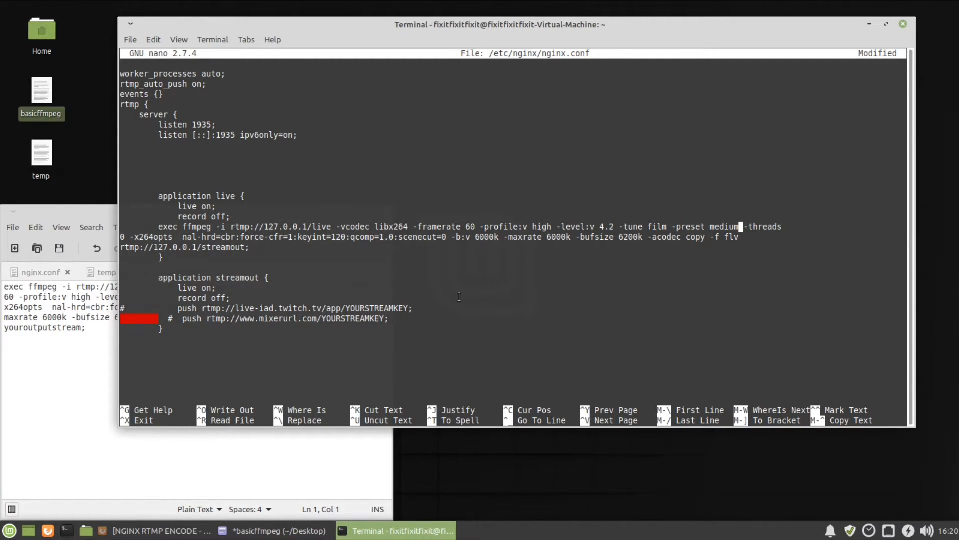
{"action": "key", "text": "ctrl+x"}
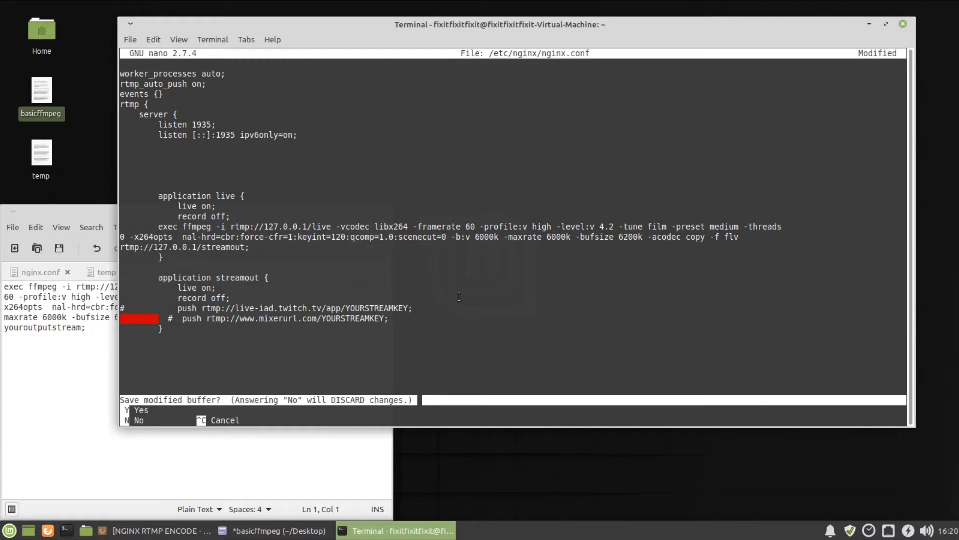
{"action": "key", "text": "y"}
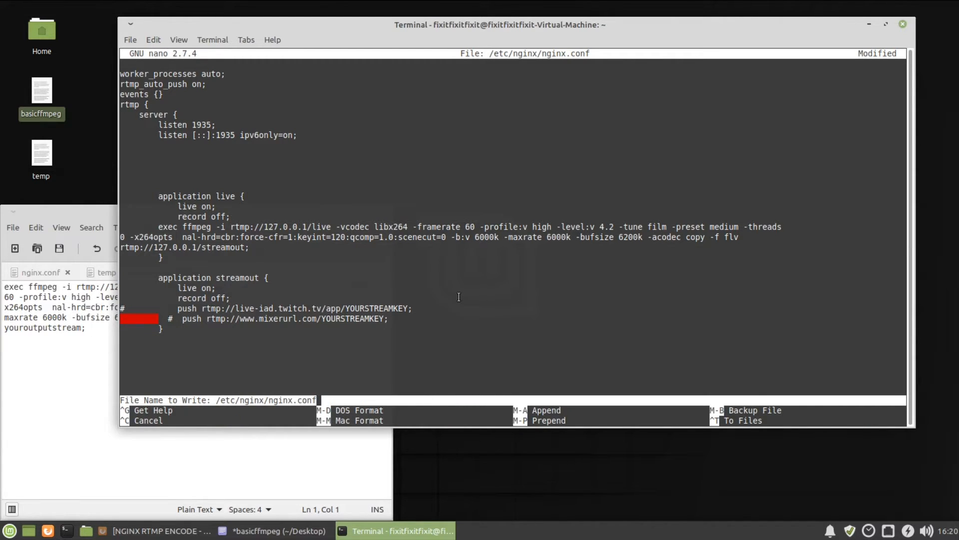
{"action": "key", "text": "Return"}
{"action": "type", "text": "exit"}
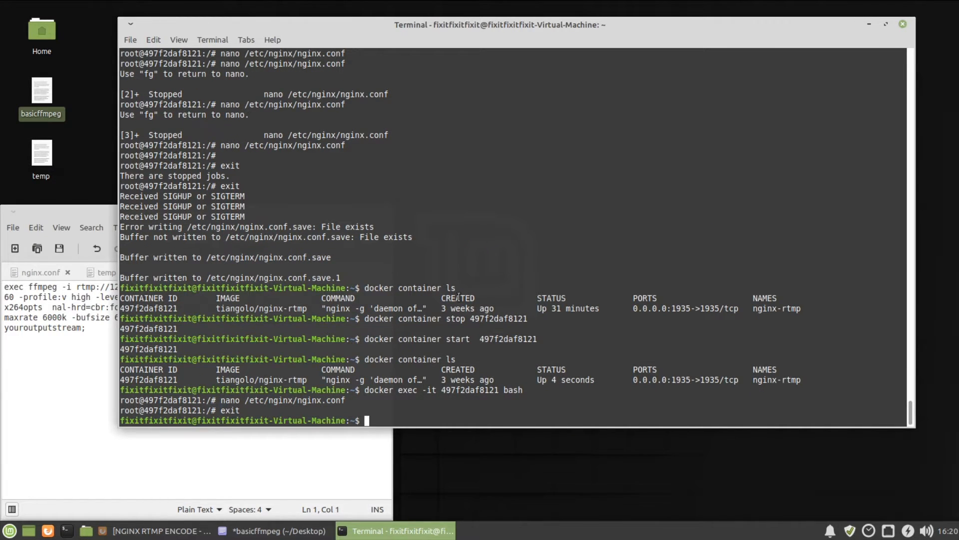
Stop and then start the nginx-rtmp container 497f2daf8121
{"action": "type", "text": "docker container ls"}
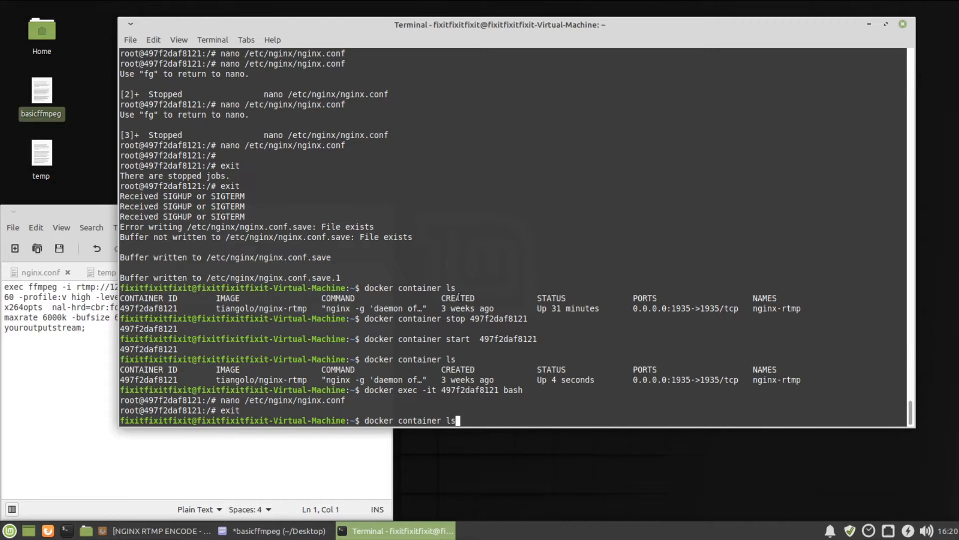
{"action": "key", "text": "Return"}
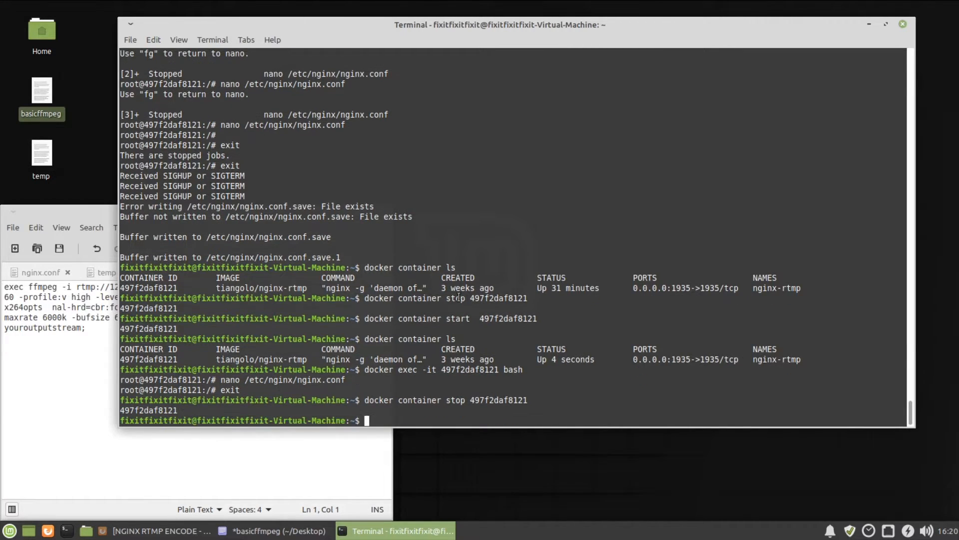
{"action": "type", "text": "docker container start  497f2daf8121"}
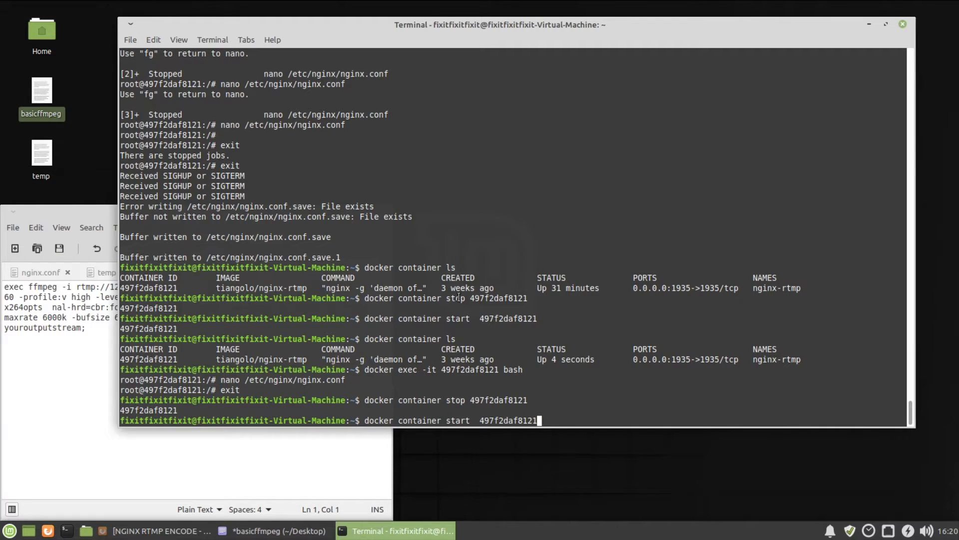
{"action": "key", "text": "Return"}
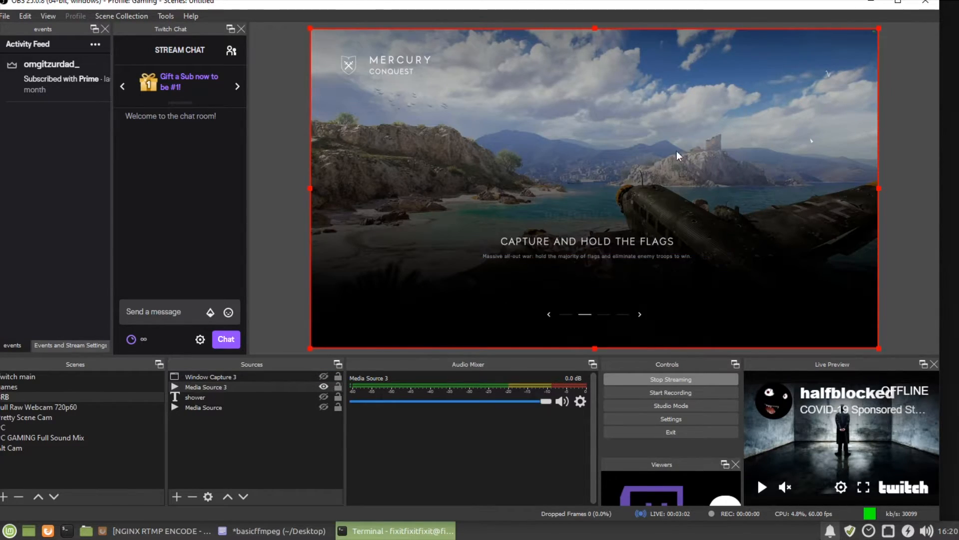
Confirm the container restarted in Terminal, then return to VLC's recent media list
{"action": "left_click", "coordinate": [396, 531]}
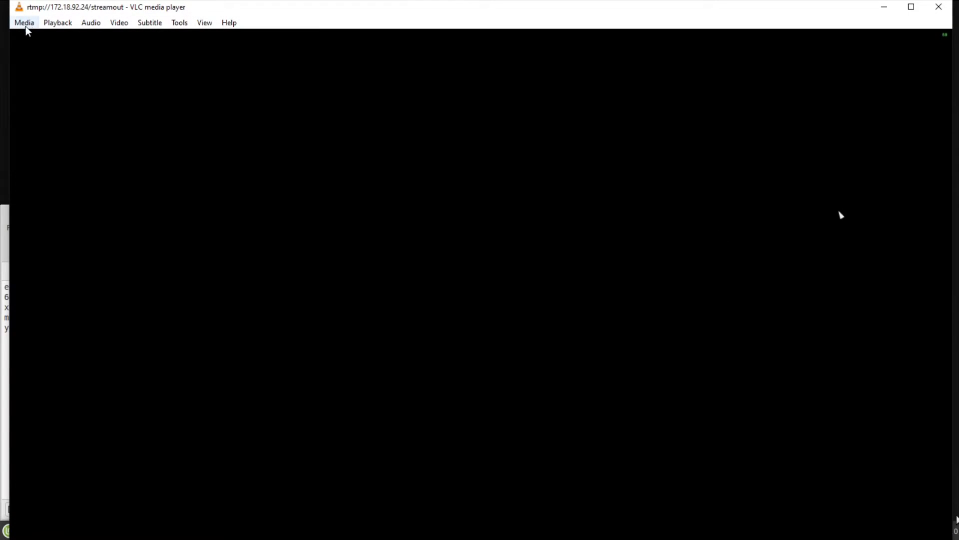
{"action": "left_click", "coordinate": [23, 22]}
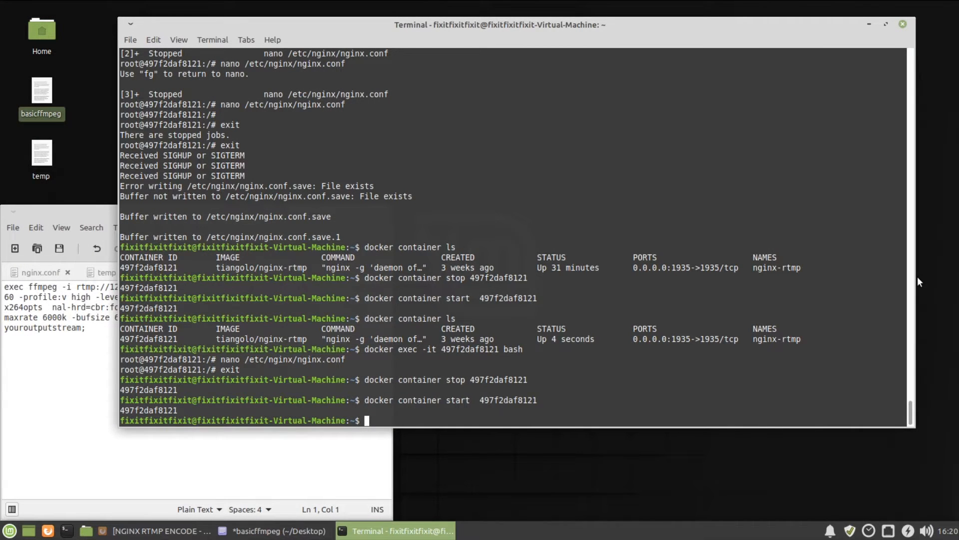
{"action": "mouse_move", "coordinate": [919, 281]}
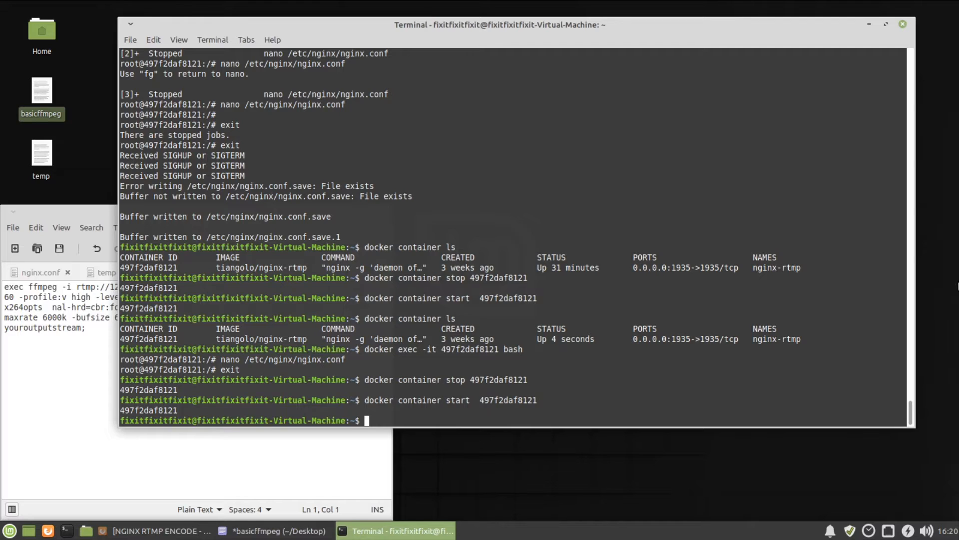
{"action": "left_click", "coordinate": [46, 21]}
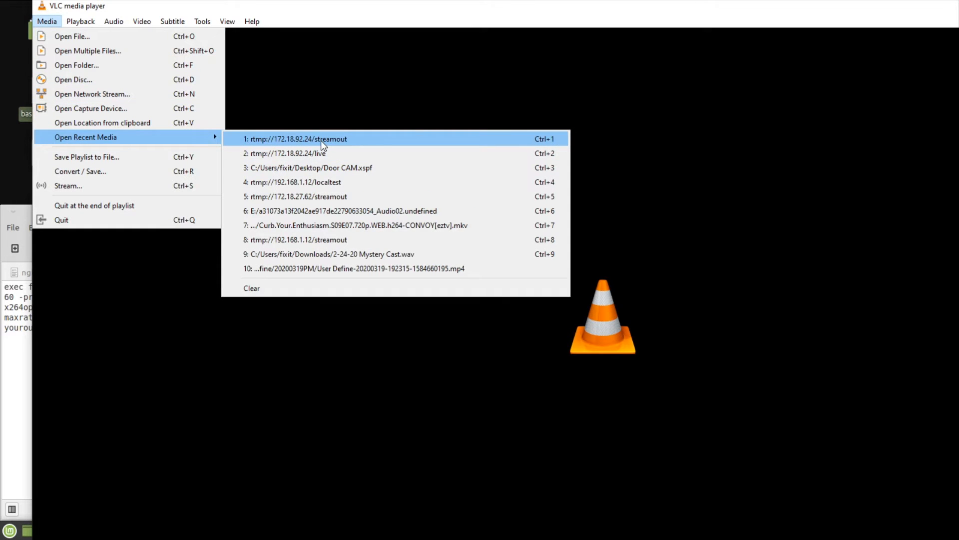
Replay rtmp://172.18.92.24/streamout from recent media and close Task Manager
{"action": "left_click", "coordinate": [297, 139]}
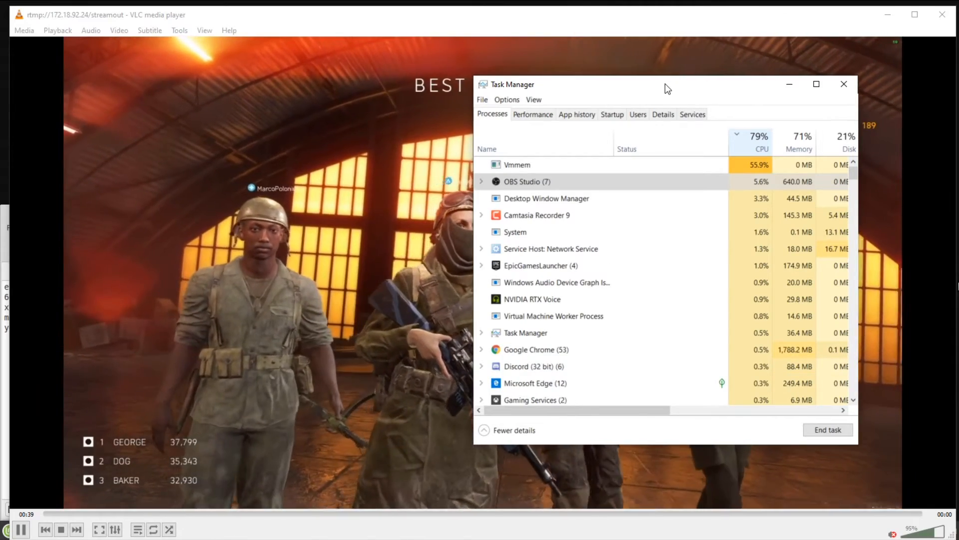
{"action": "left_click", "coordinate": [844, 84]}
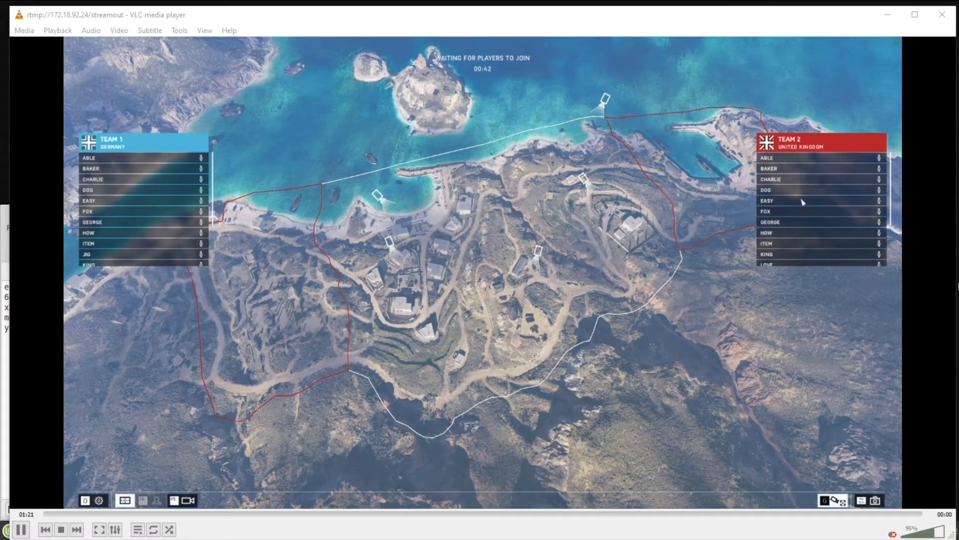
{"action": "mouse_move", "coordinate": [886, 17]}
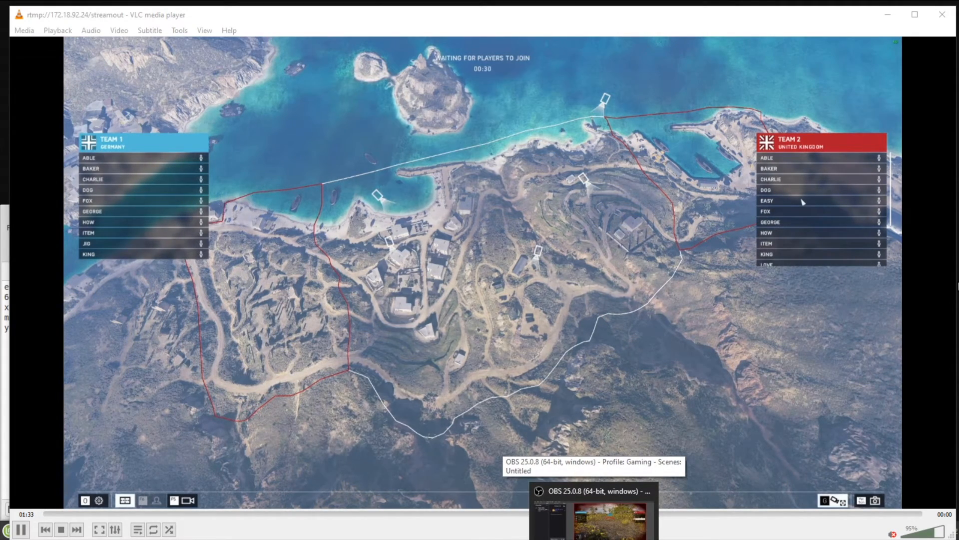
{"action": "left_click", "coordinate": [609, 514]}
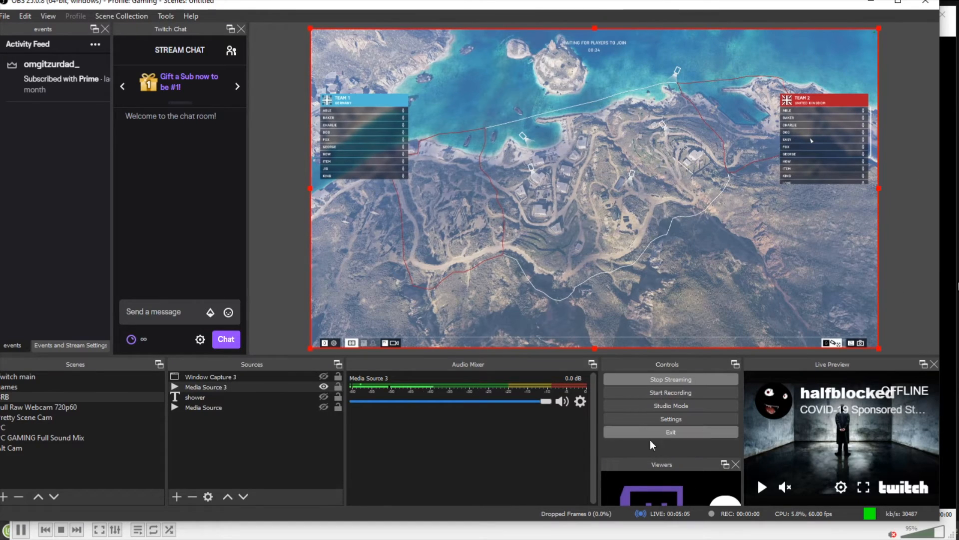
{"action": "mouse_move", "coordinate": [850, 508]}
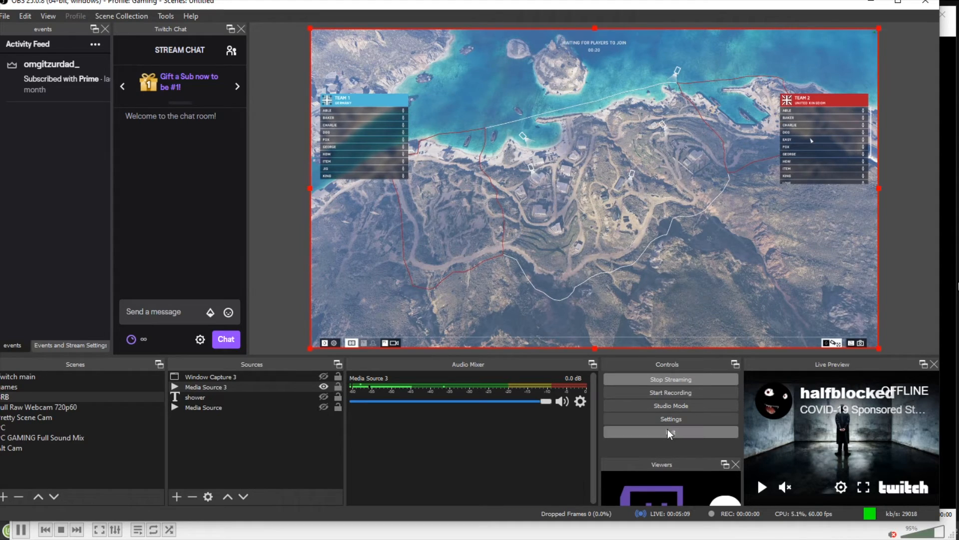
Hide Media Source 3 via its eye icon in the Sources dock
{"action": "left_click", "coordinate": [671, 419]}
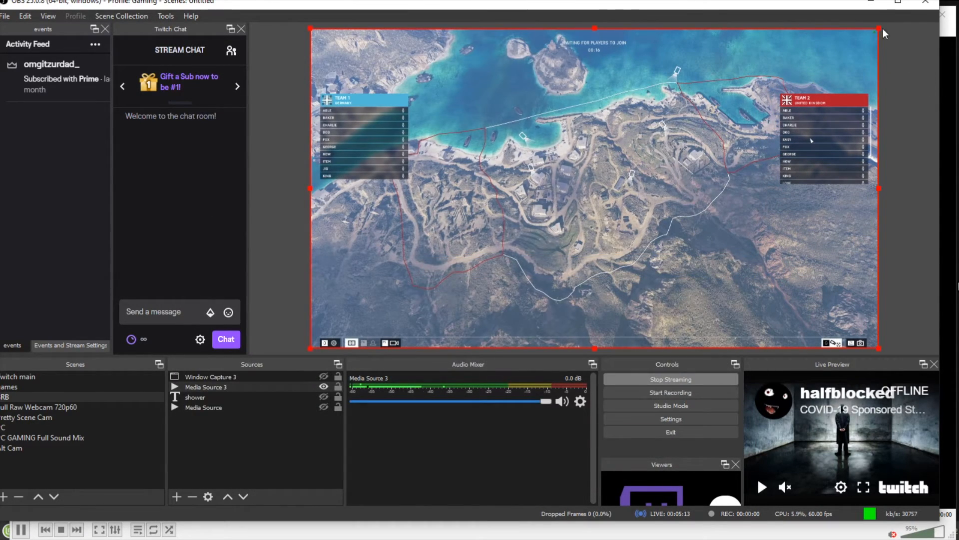
{"action": "mouse_move", "coordinate": [874, 6]}
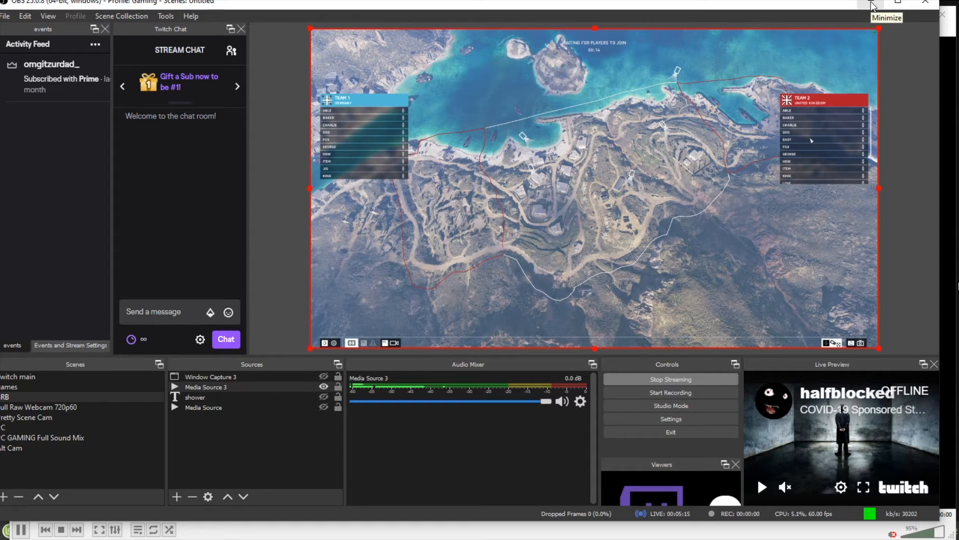
{"action": "mouse_move", "coordinate": [807, 289]}
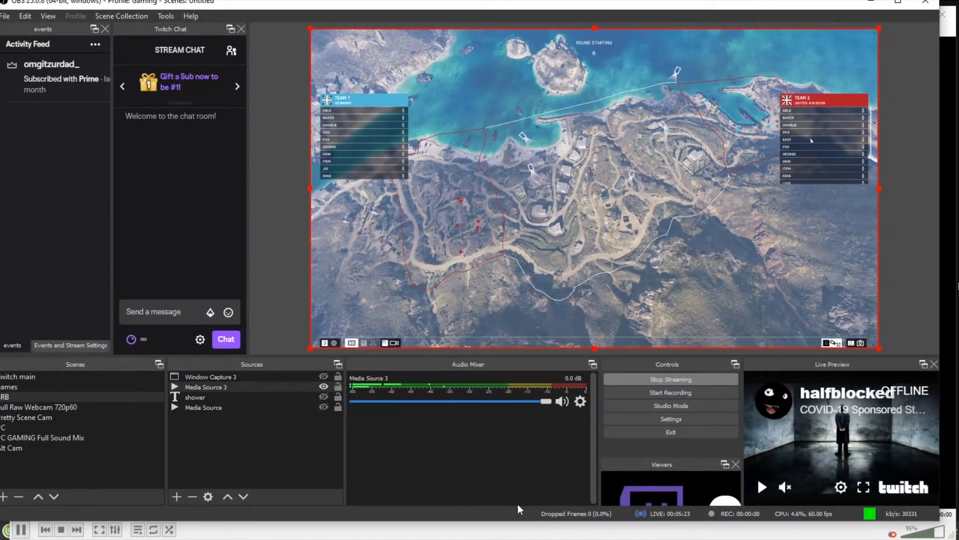
{"action": "left_click", "coordinate": [324, 387]}
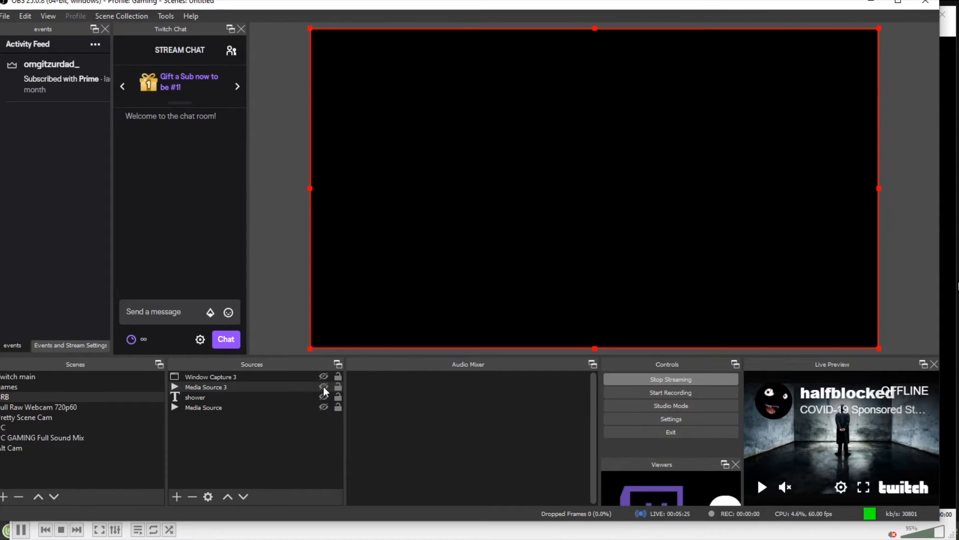